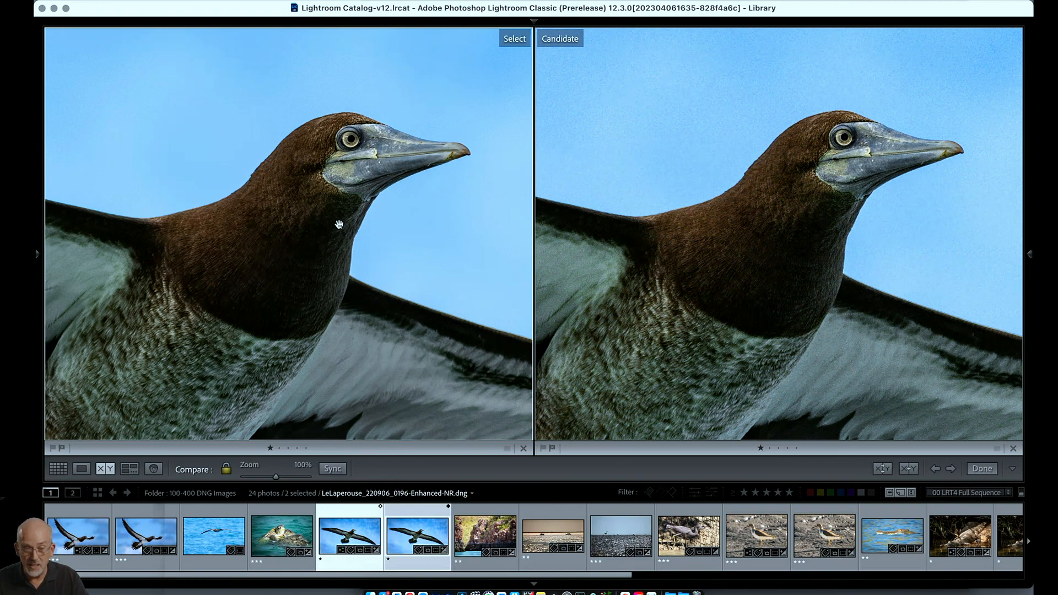
mouse_move(286, 62)
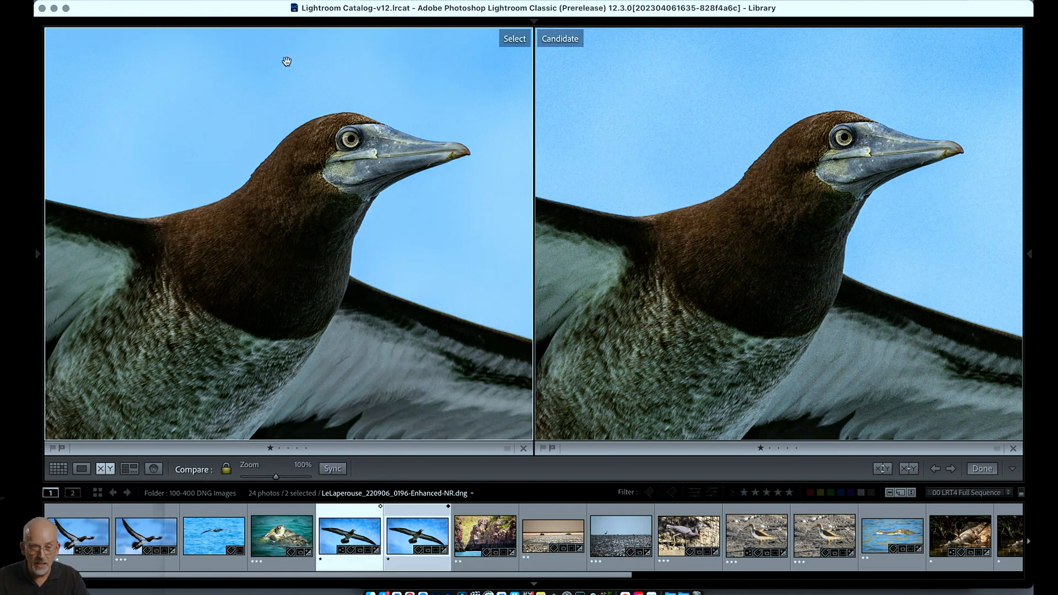
mouse_move(137, 83)
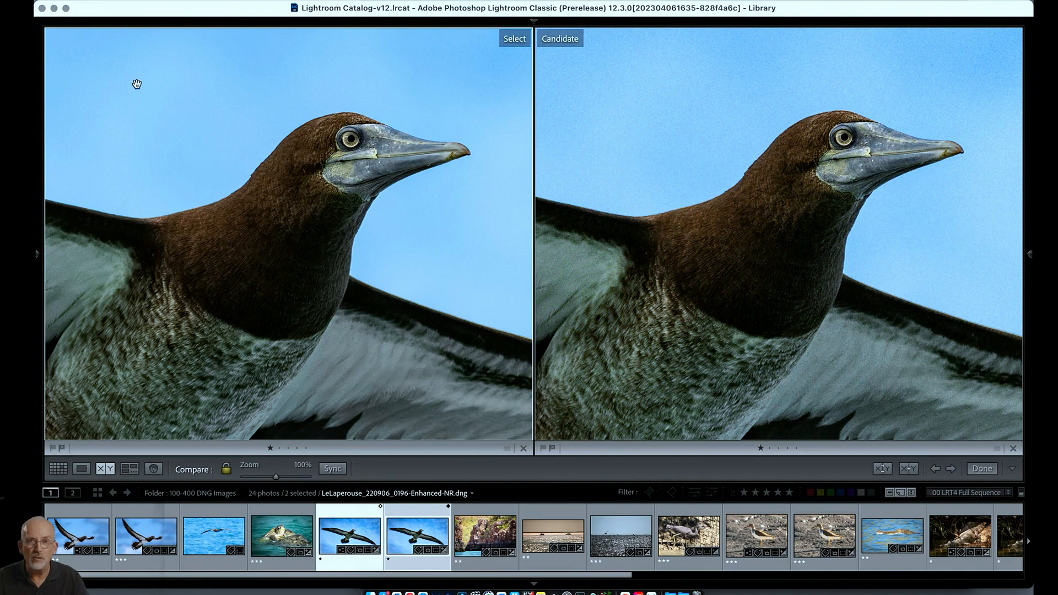
mouse_move(392, 172)
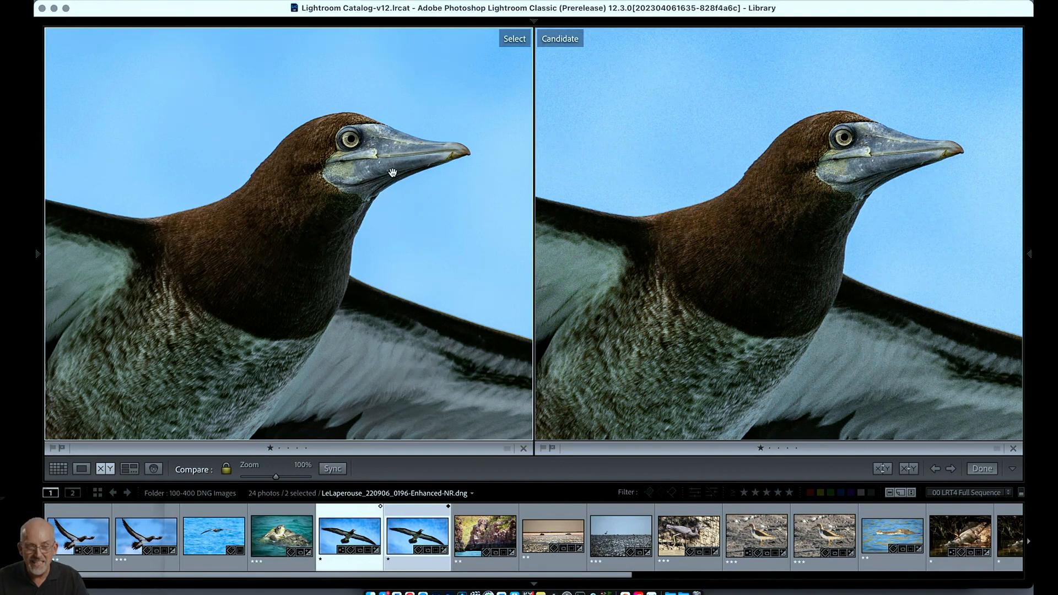
mouse_move(290, 185)
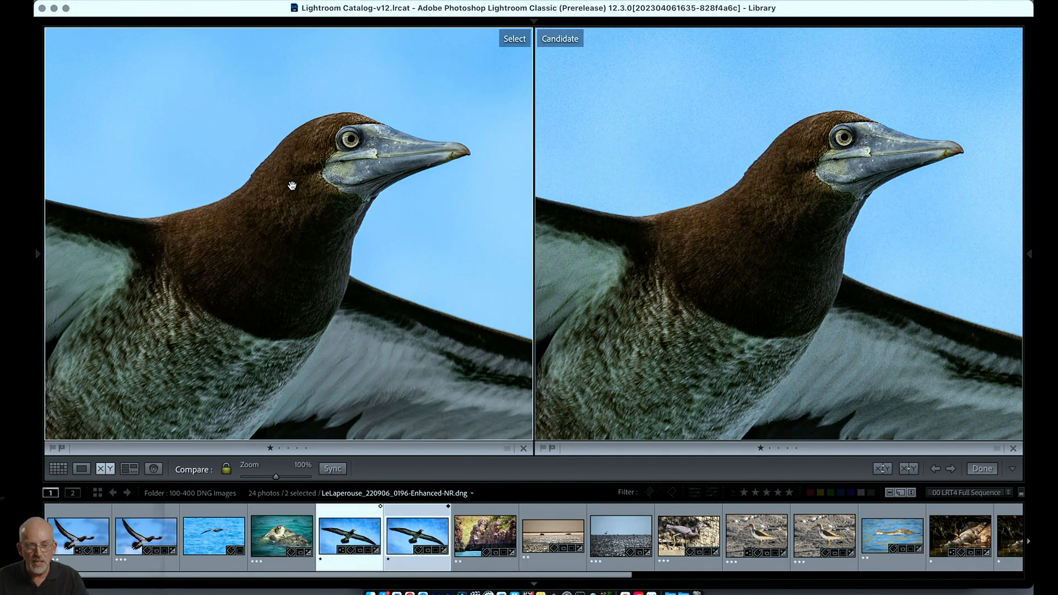
mouse_move(408, 161)
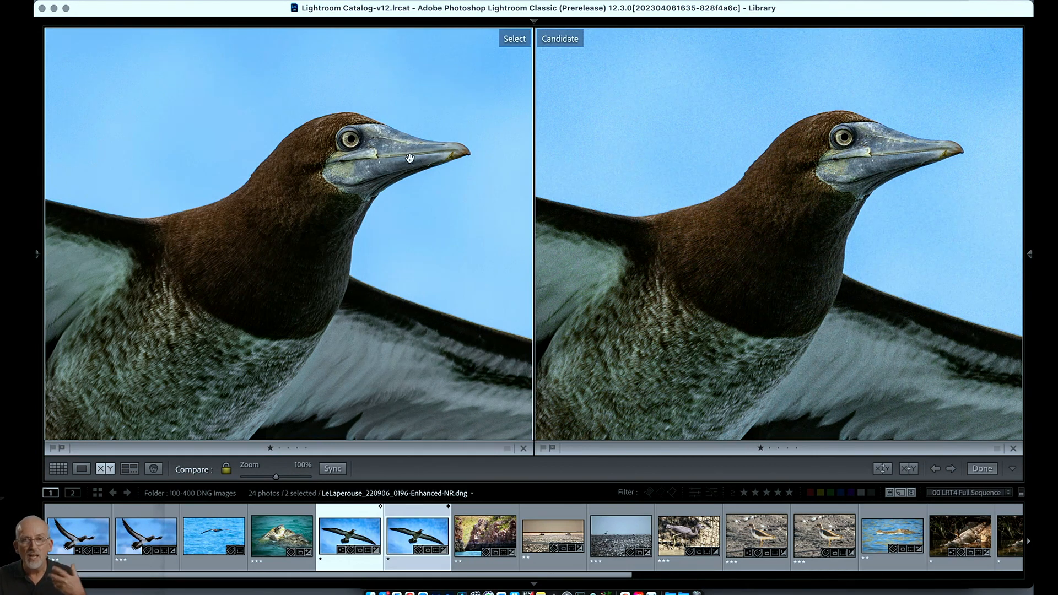
mouse_move(346, 188)
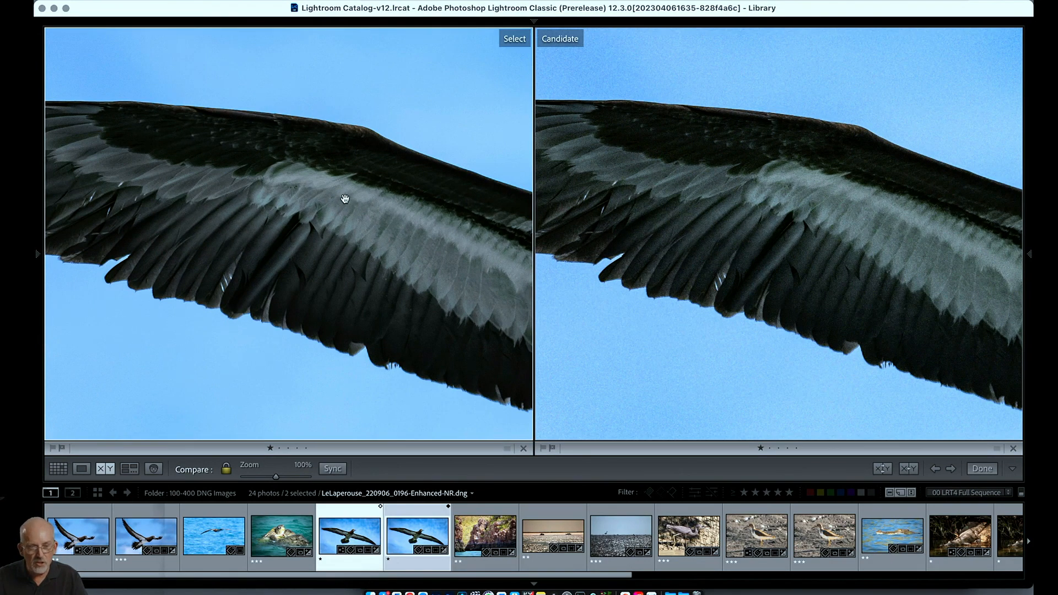
mouse_move(279, 242)
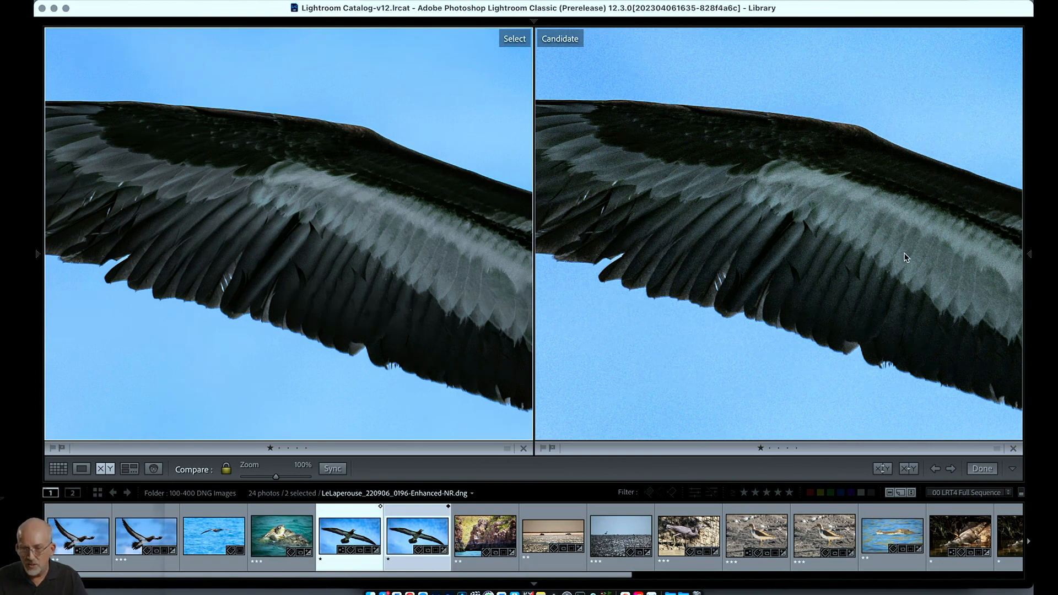
mouse_move(898, 205)
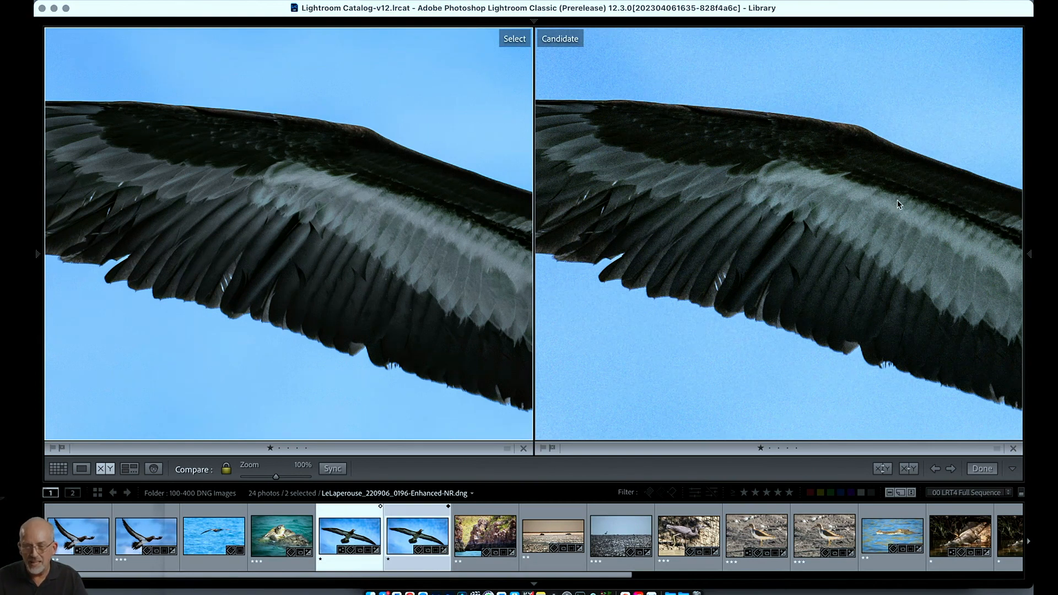
mouse_move(820, 230)
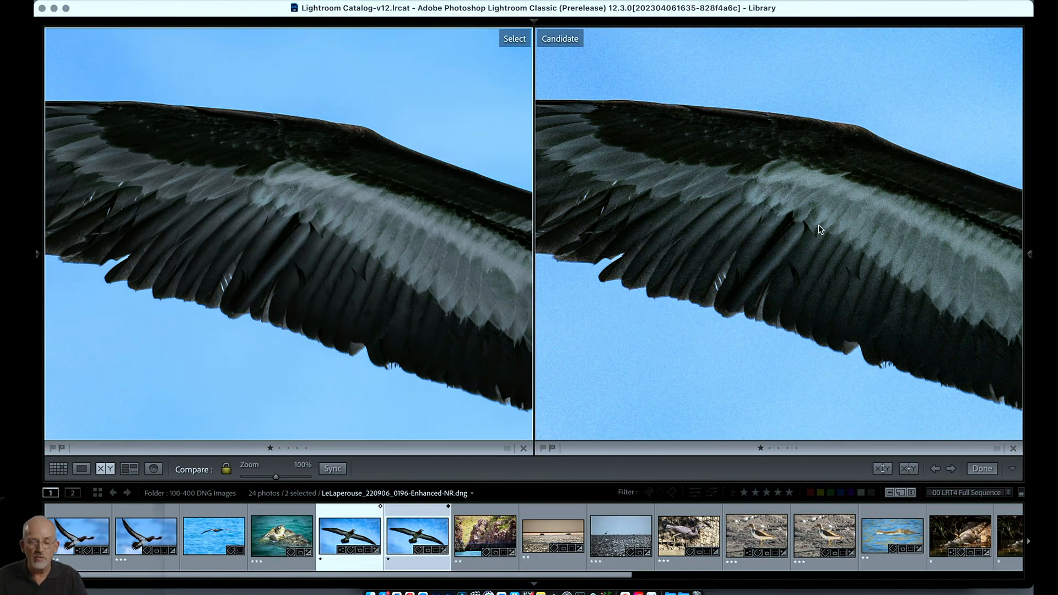
mouse_move(344, 237)
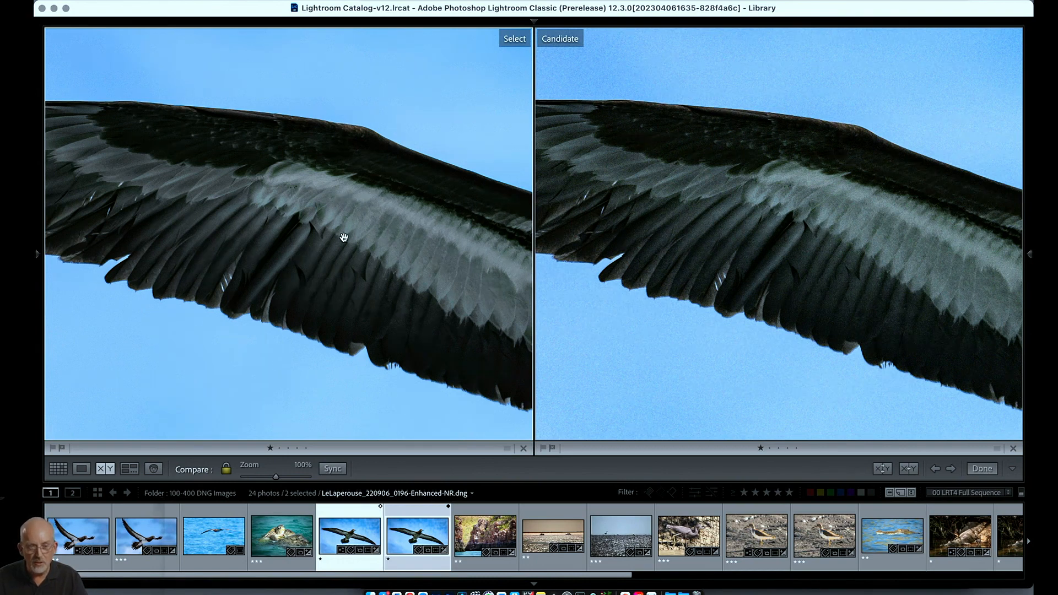
mouse_move(298, 188)
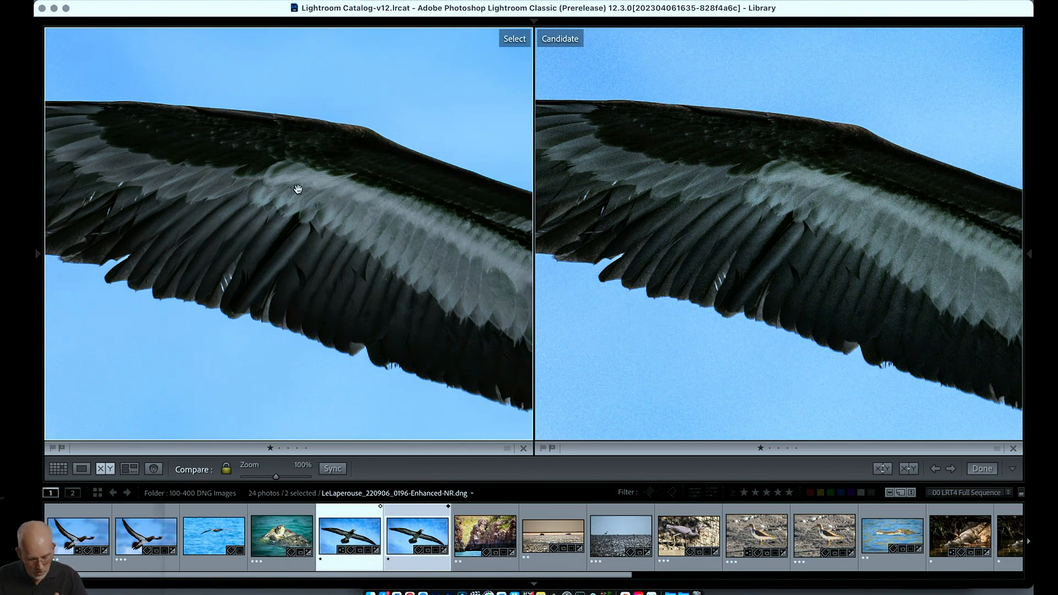
Zoom both compared bird photos to 200% and pan across the wing feathers
click(298, 189)
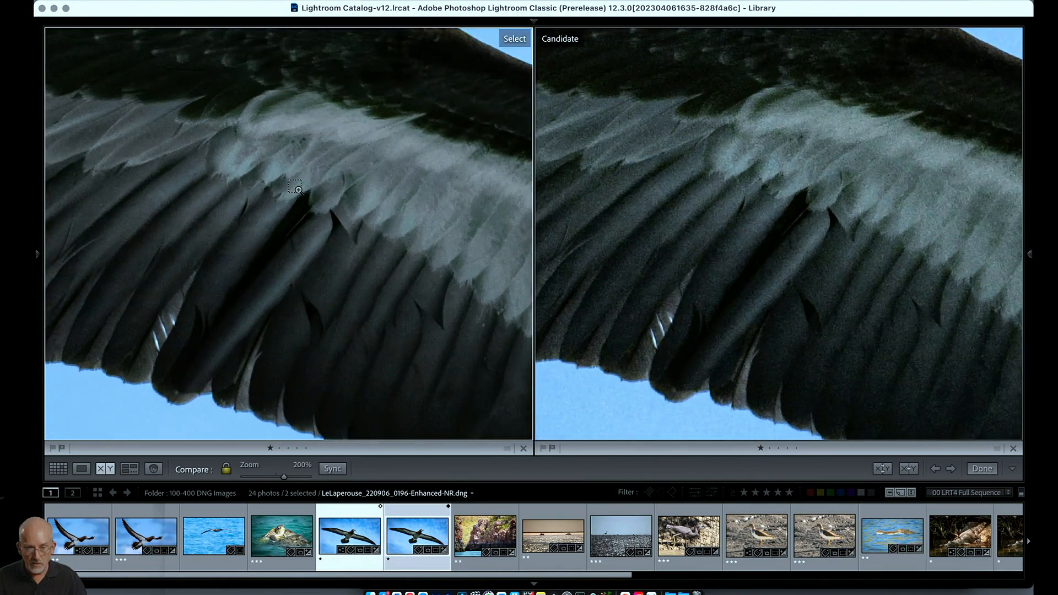
drag(295, 187, 332, 244)
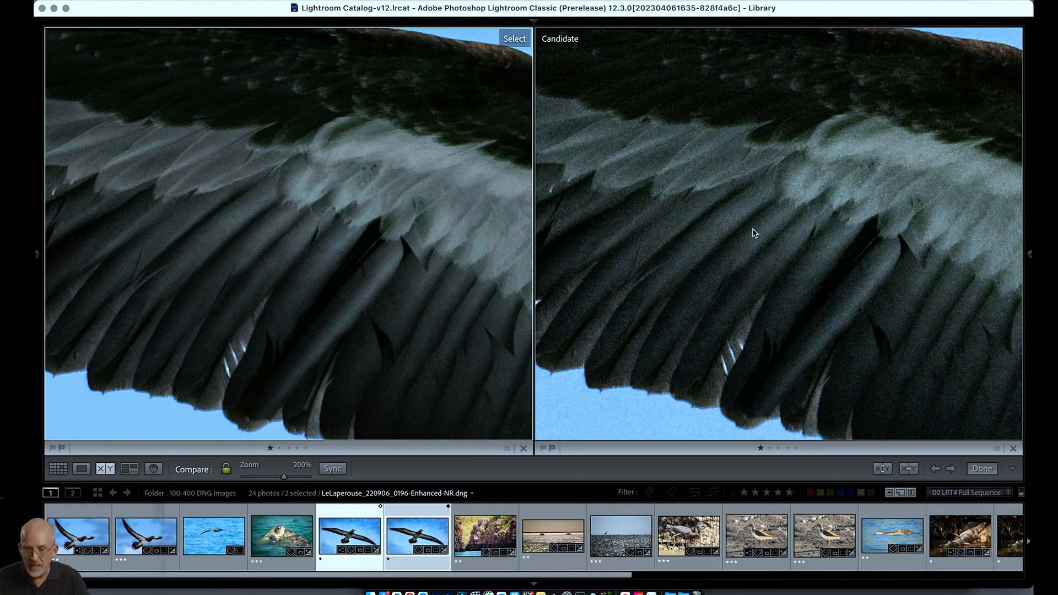
mouse_move(808, 227)
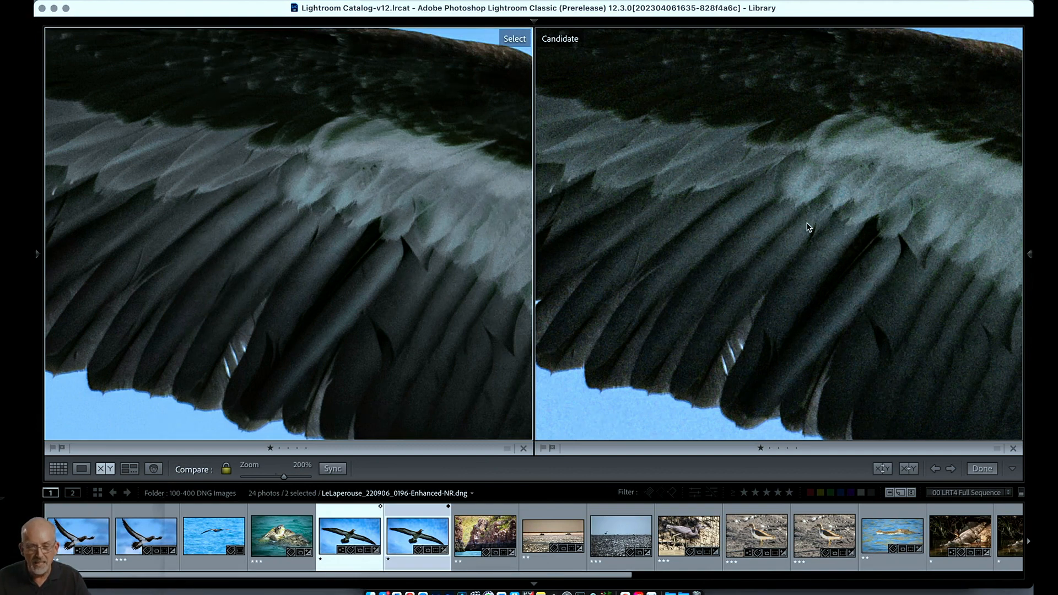
mouse_move(836, 217)
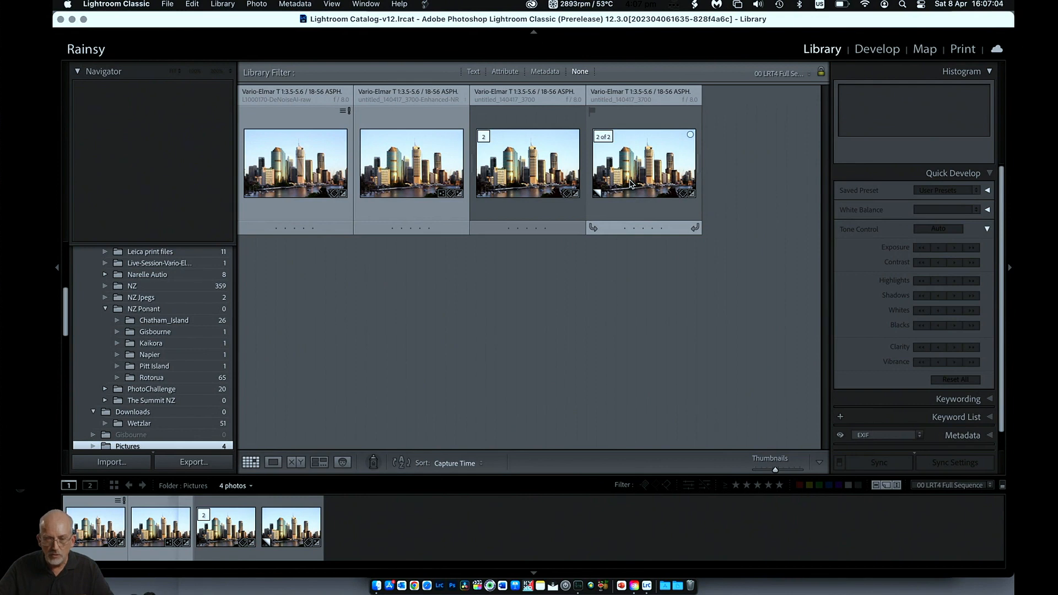
Open the fourth Brisbane ferry-and-towers thumbnail large in Loupe view
double_click(642, 163)
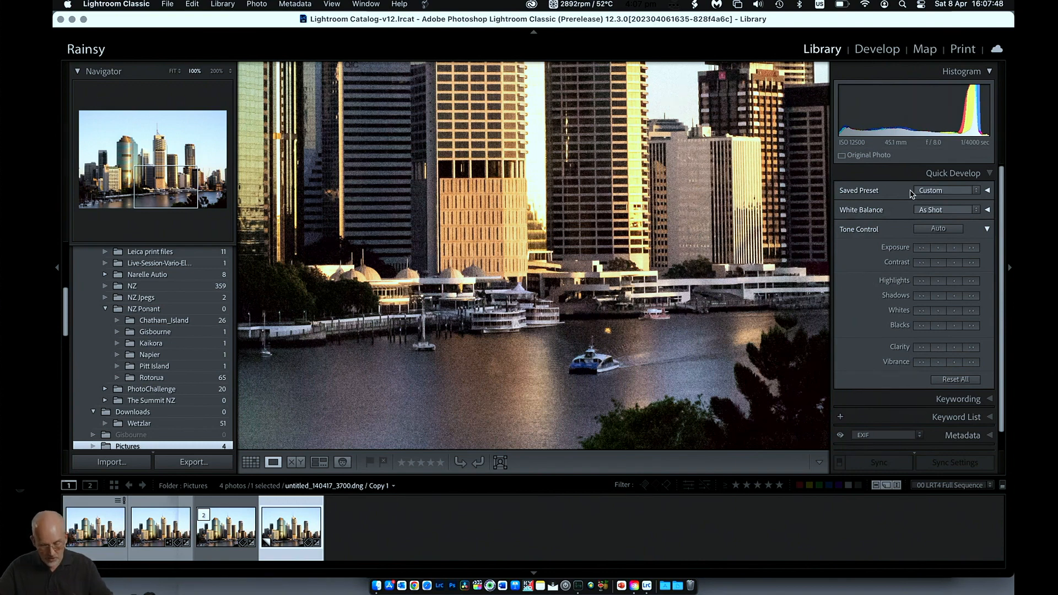
Switch the ferry photo to Develop and reveal the Detail panel's Sharpening and Noise Reduction
click(876, 48)
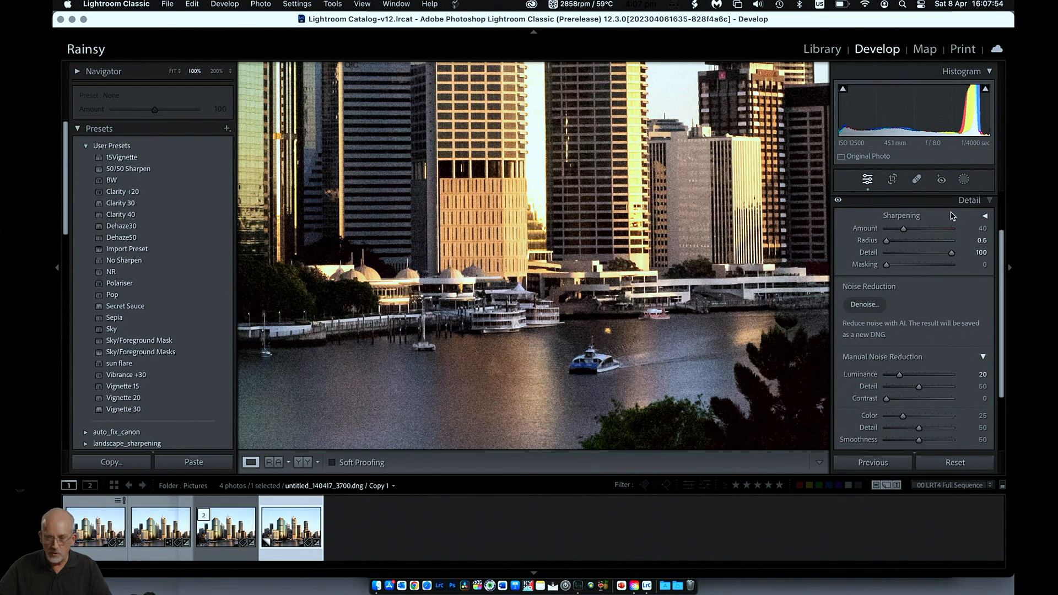
scroll(up, 3)
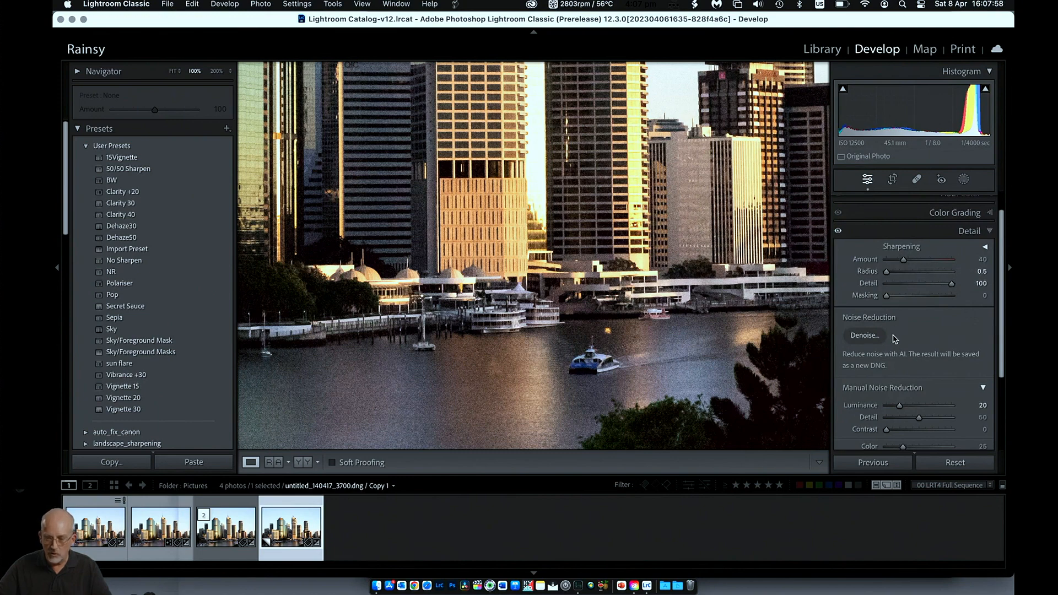
mouse_move(858, 322)
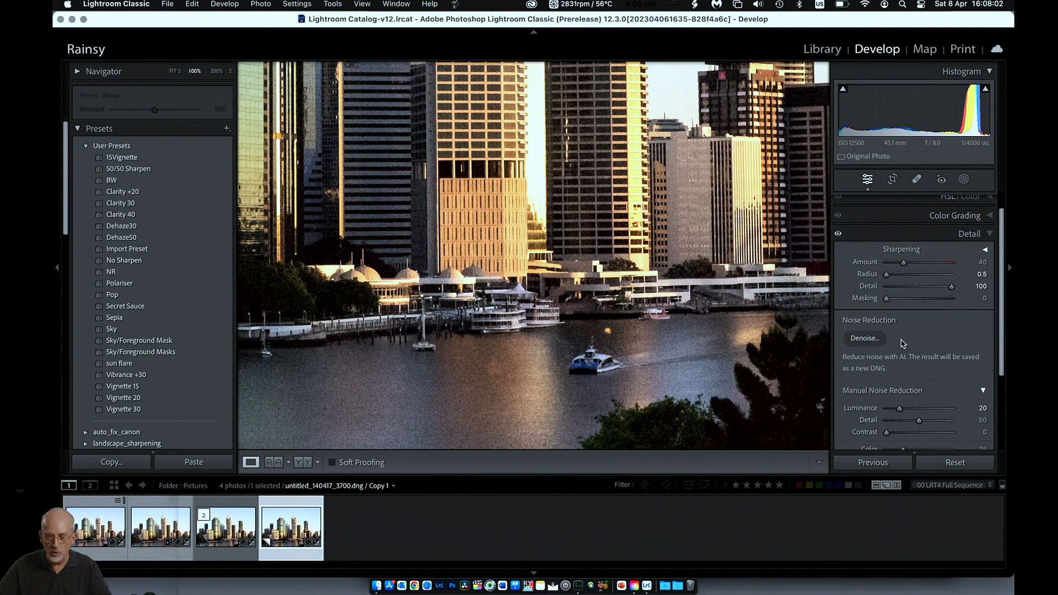
mouse_move(924, 370)
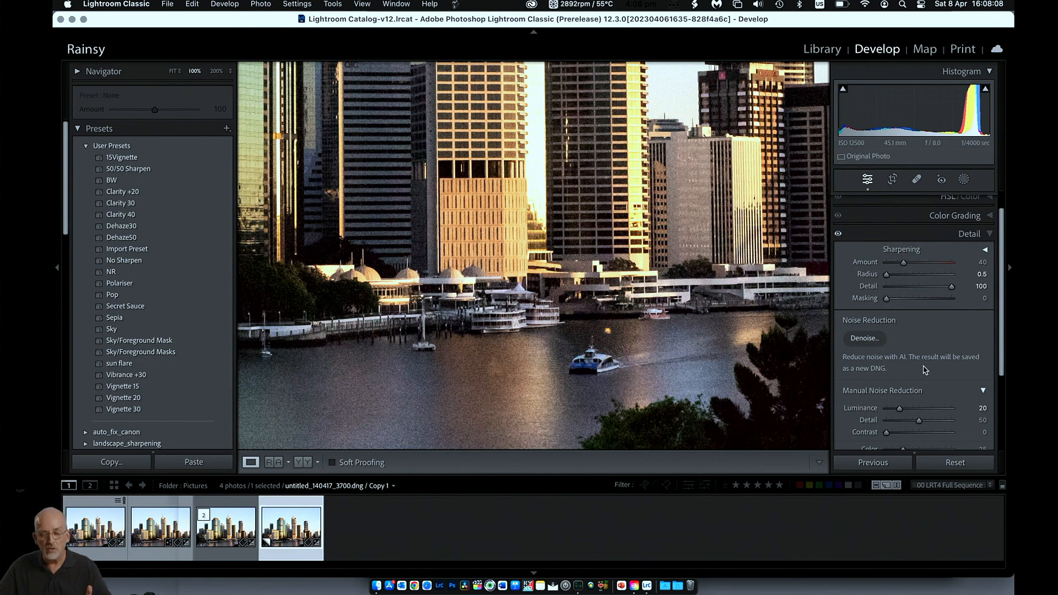
Bring up the AI Denoise Enhance Preview at amount 50, then cancel it without creating a DNG
click(863, 337)
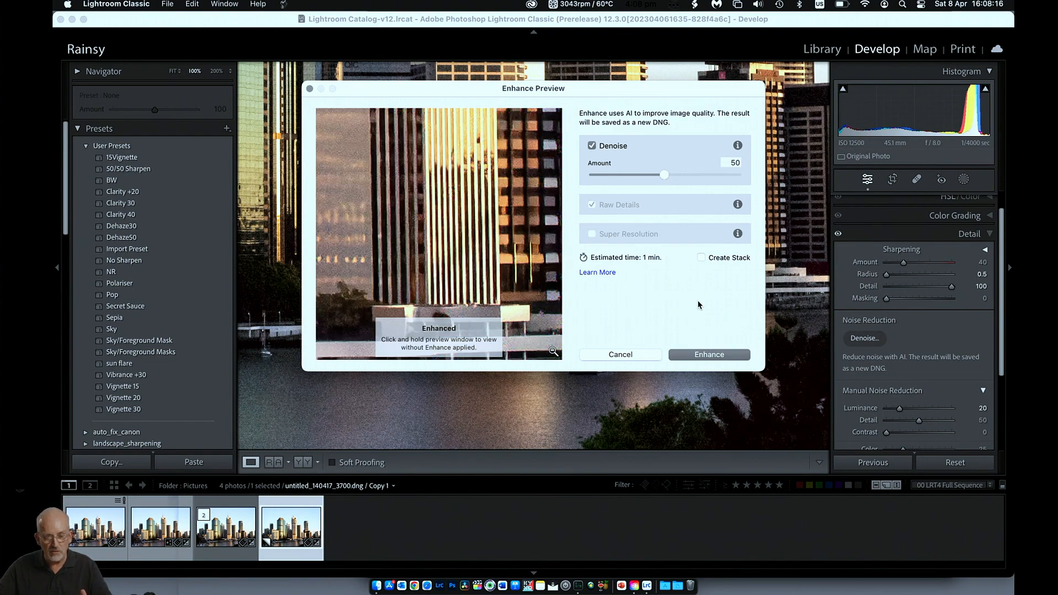
click(438, 232)
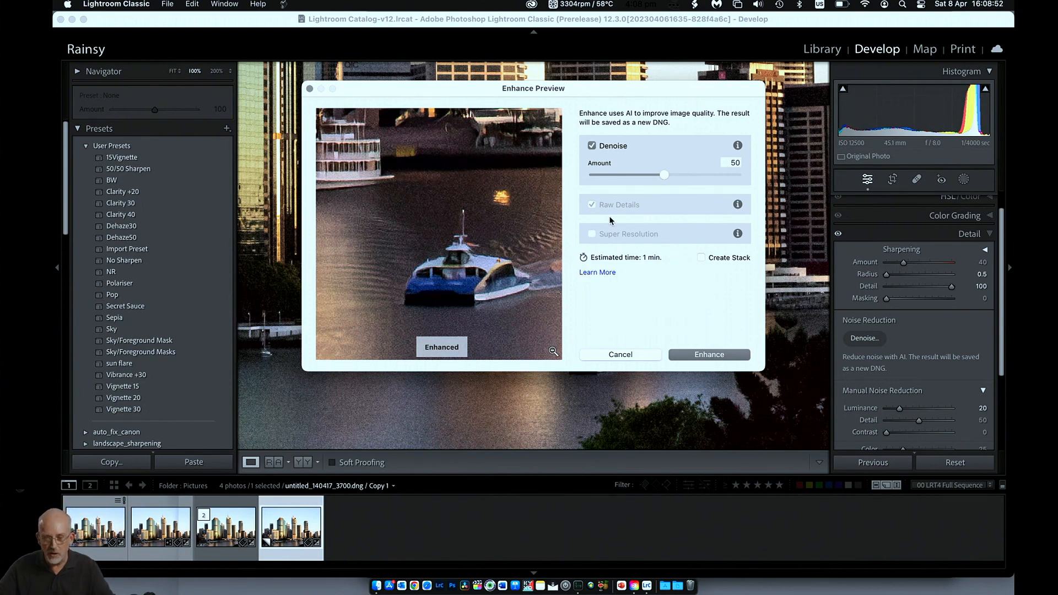
mouse_move(639, 155)
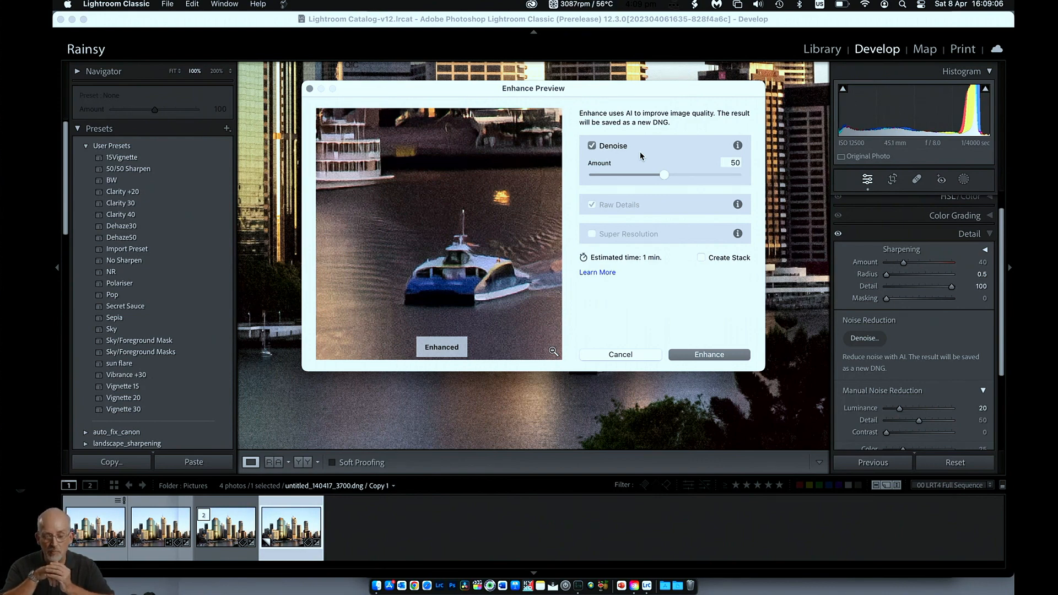
mouse_move(648, 242)
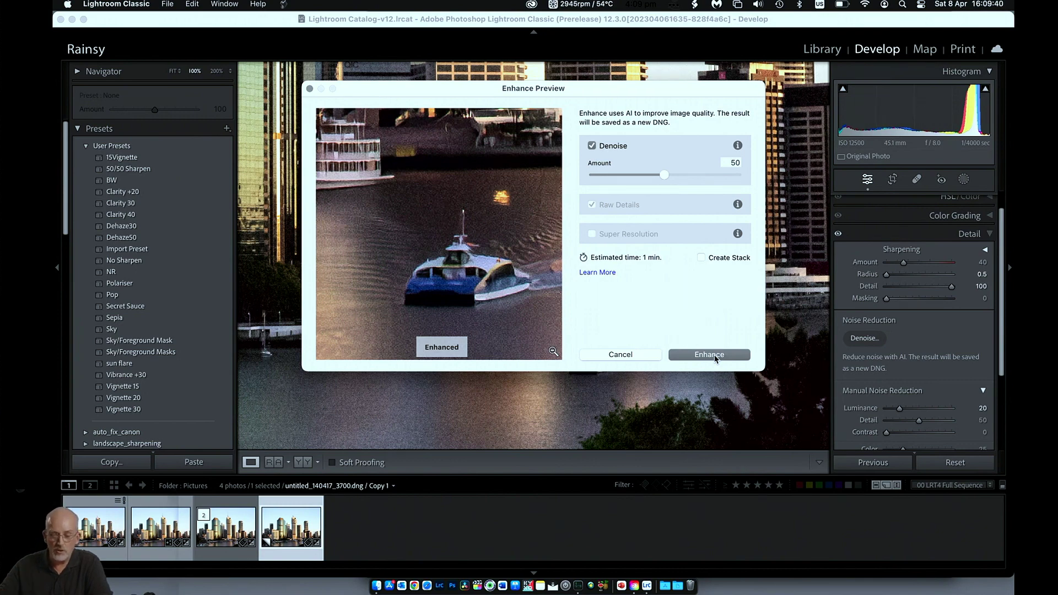
mouse_move(596, 354)
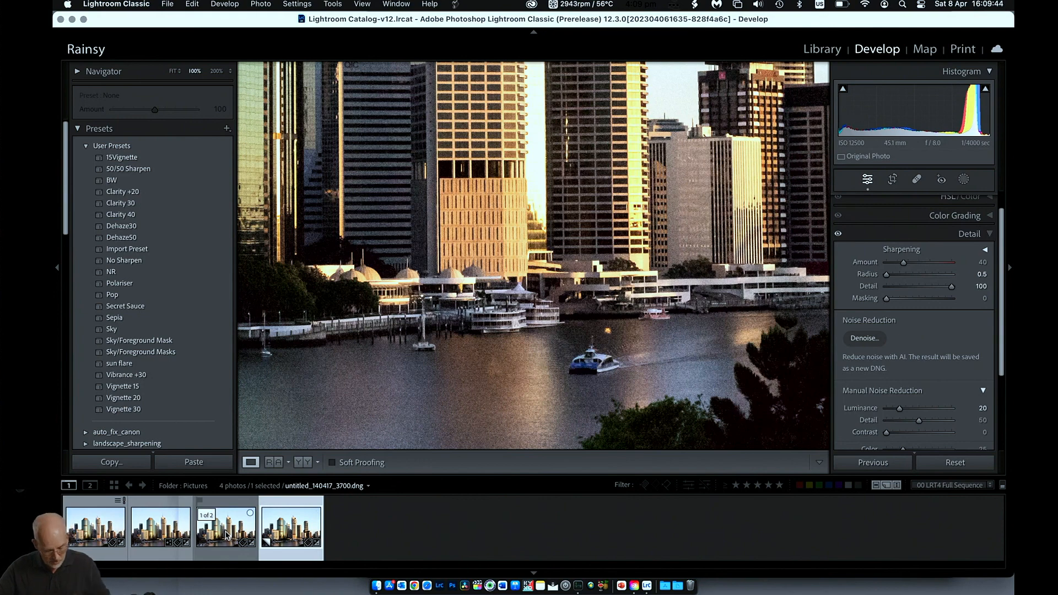
Select a second ferry version and show both side by side in Library Compare view
click(225, 528)
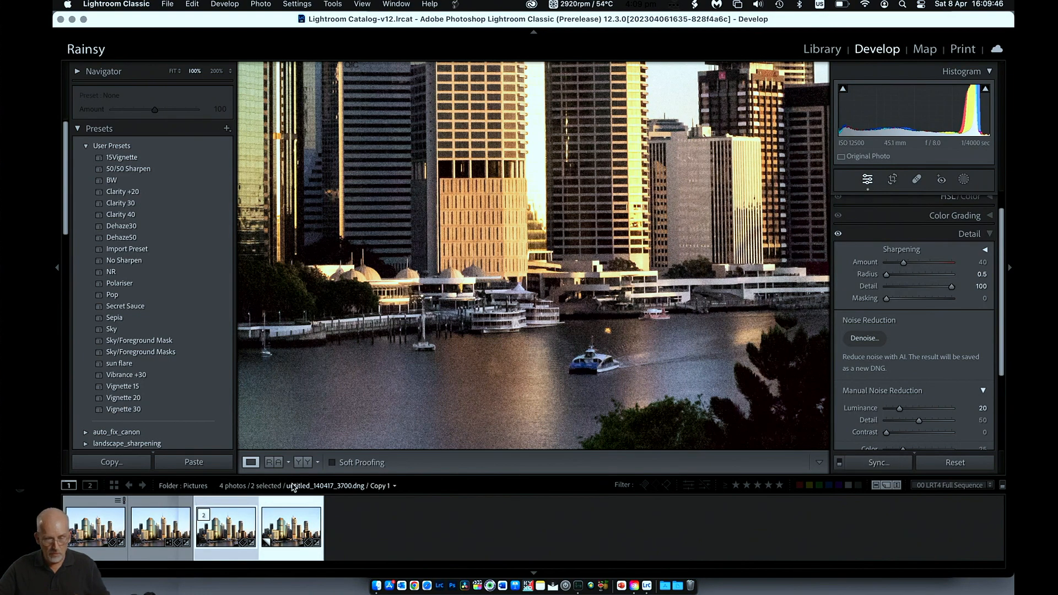
click(822, 48)
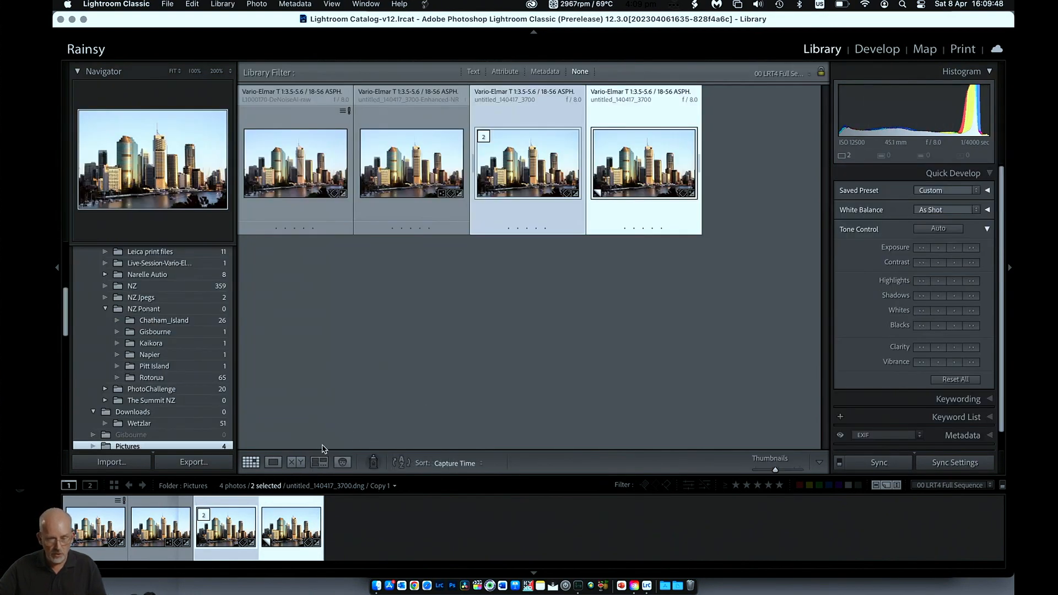
click(296, 461)
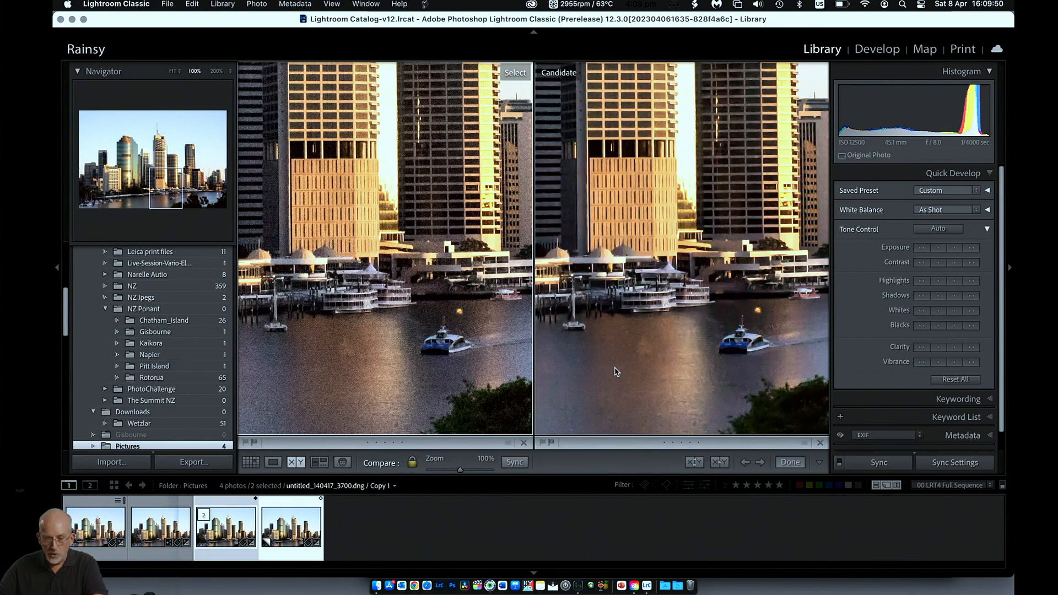
mouse_move(605, 337)
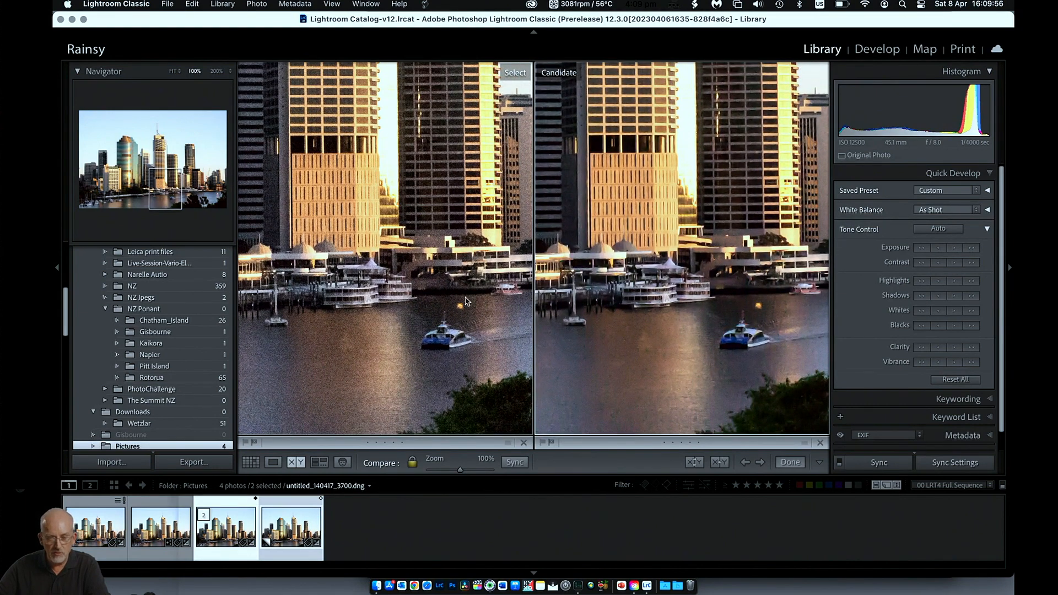
mouse_move(704, 292)
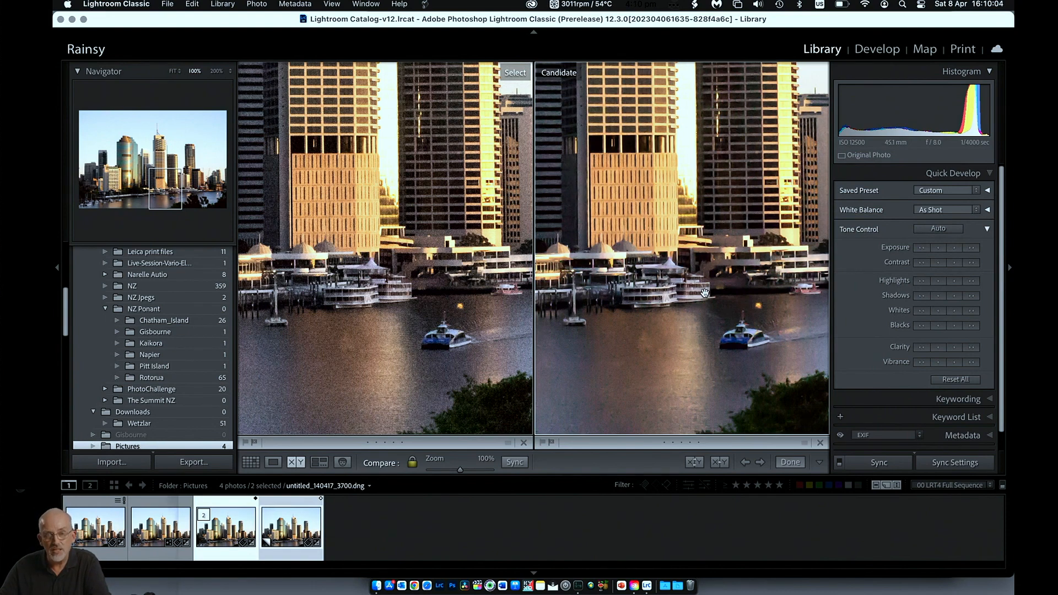
mouse_move(716, 329)
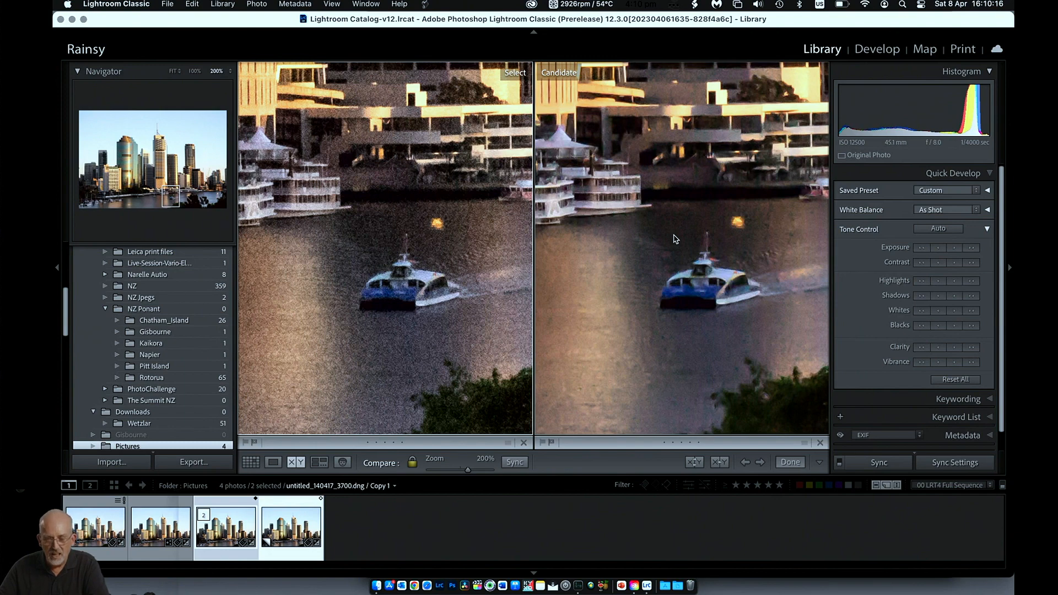
mouse_move(712, 289)
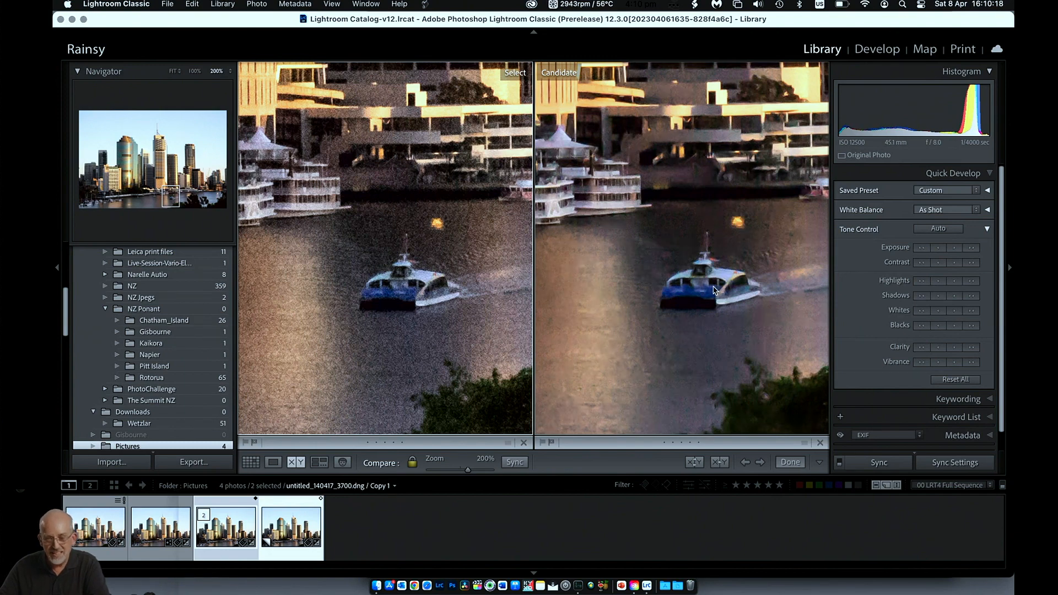
mouse_move(718, 254)
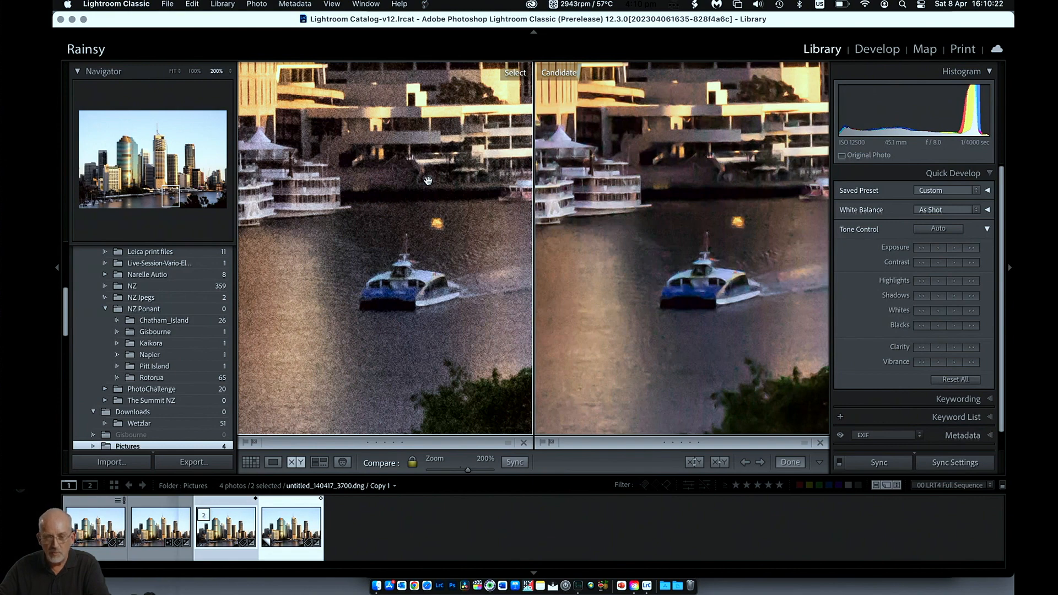
mouse_move(683, 221)
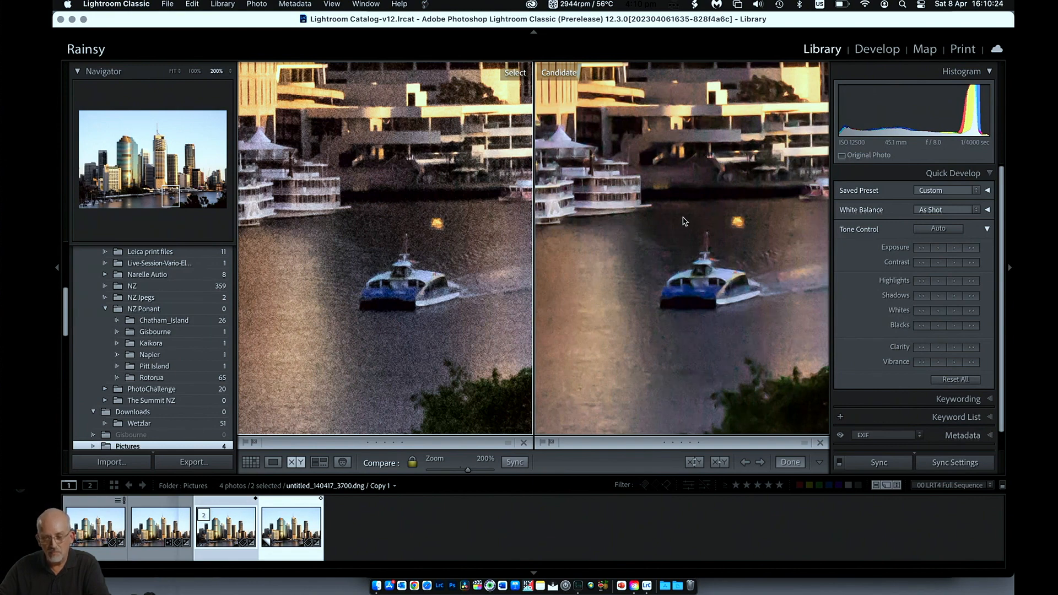
mouse_move(709, 262)
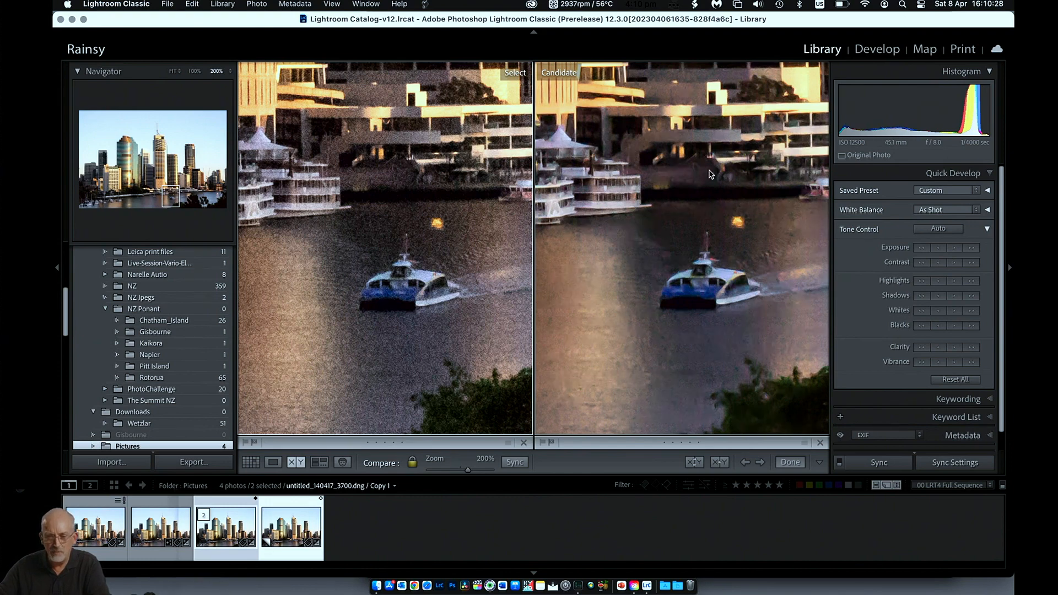
mouse_move(641, 274)
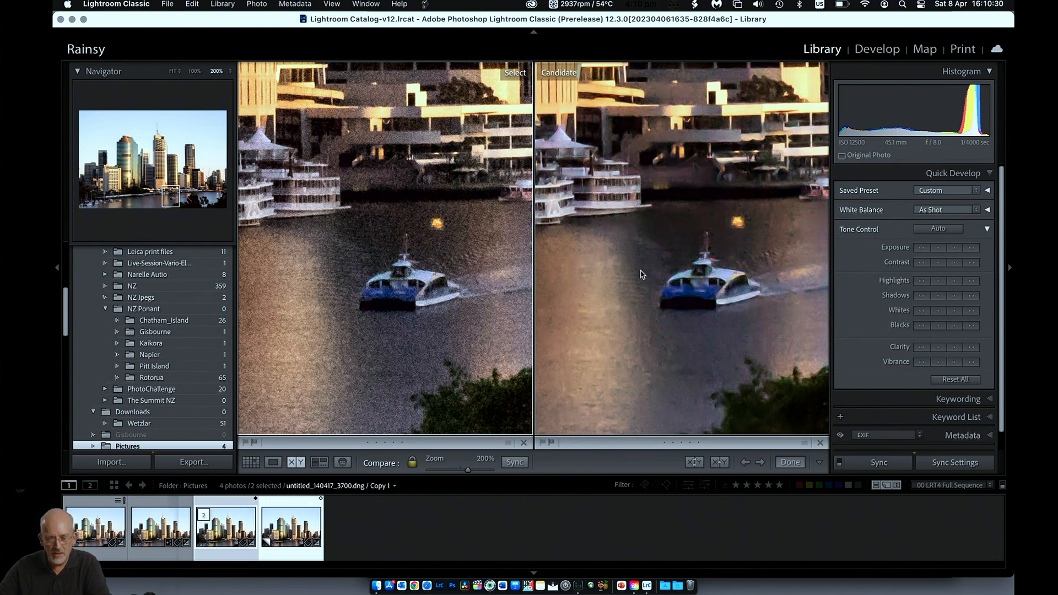
mouse_move(718, 293)
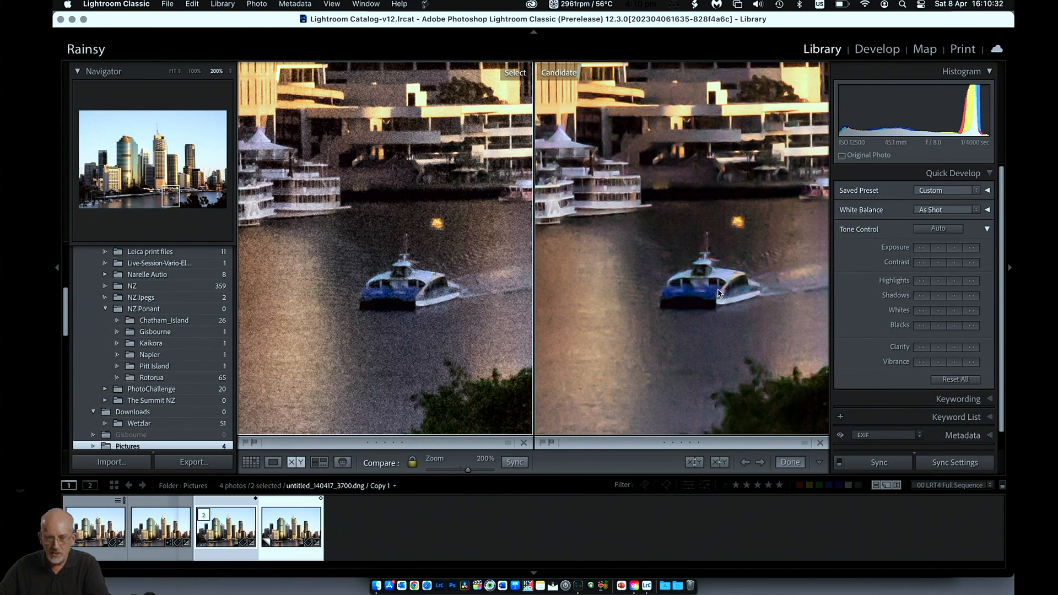
Make the Enhanced-NR ferry version the Select image against the grainy candidate
click(161, 527)
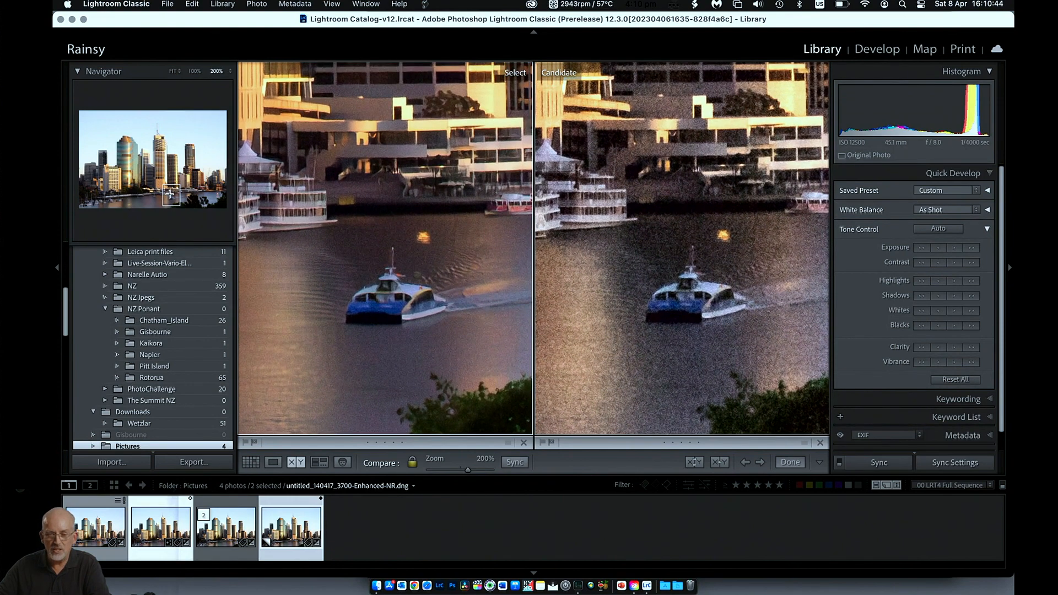
mouse_move(118, 332)
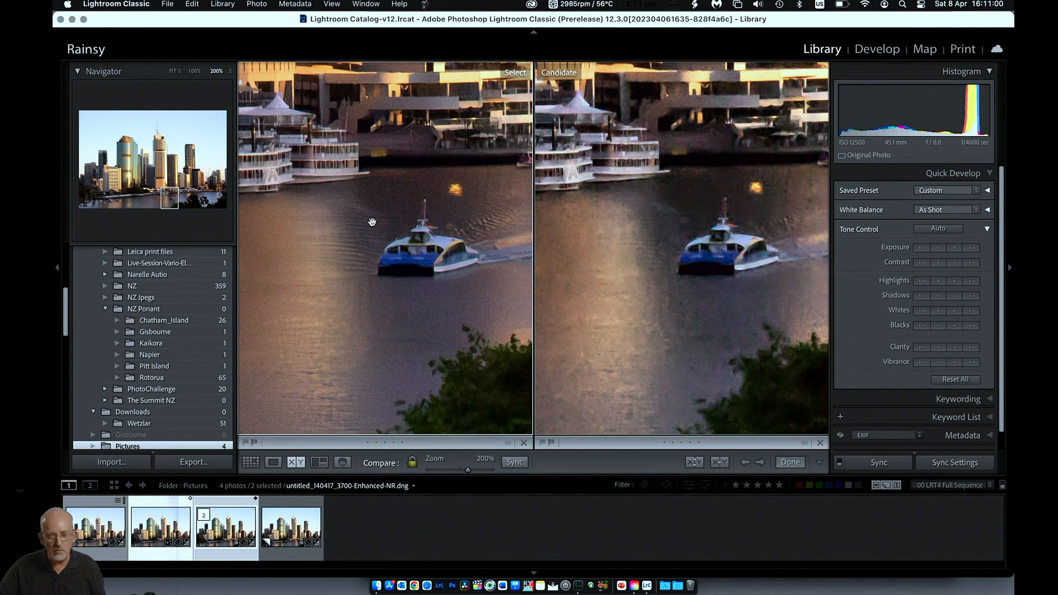
mouse_move(350, 217)
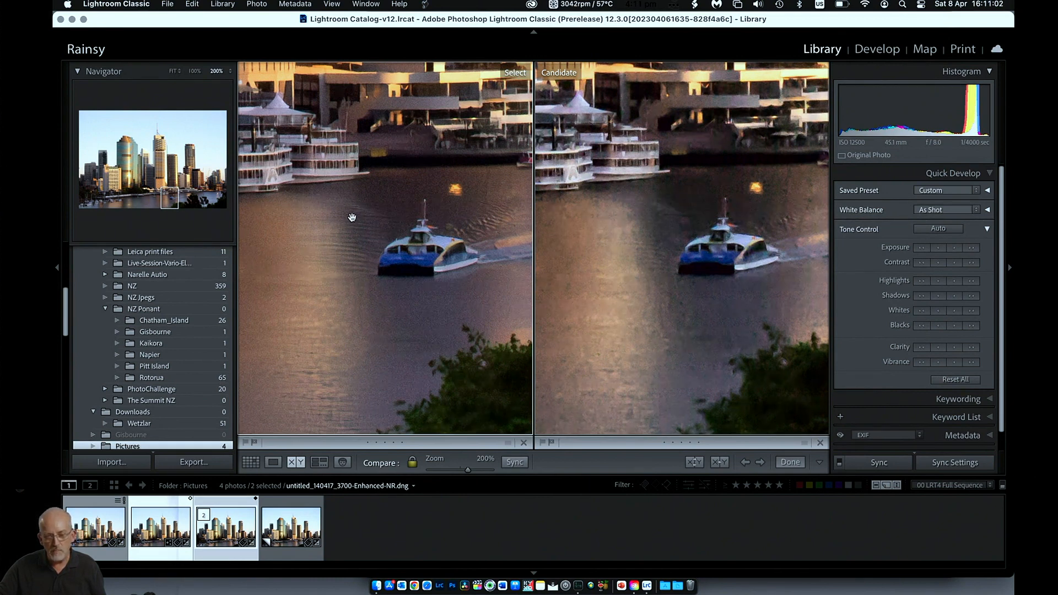
mouse_move(653, 220)
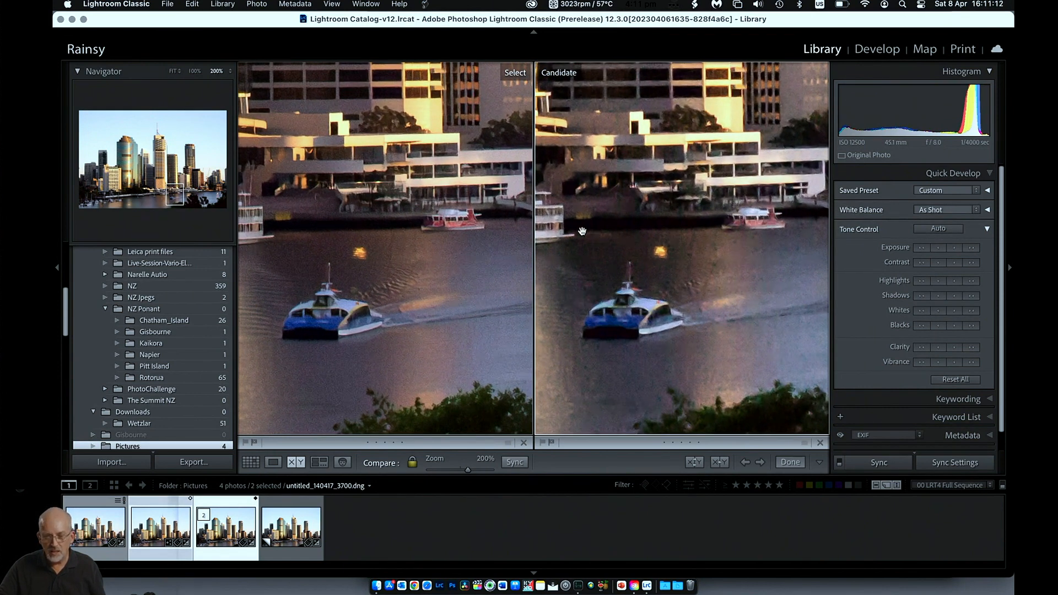
mouse_move(459, 228)
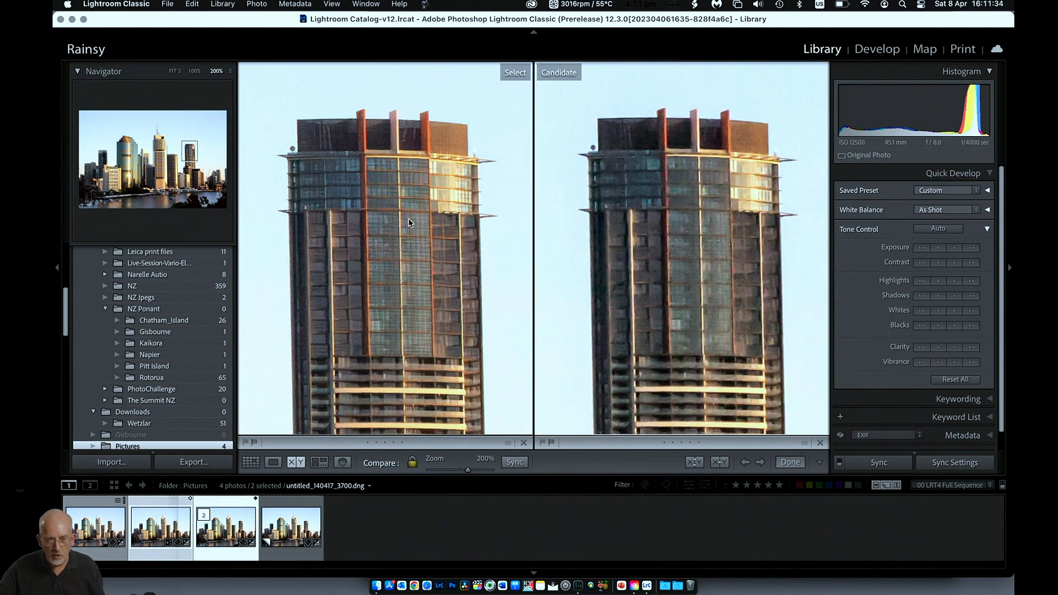
mouse_move(382, 266)
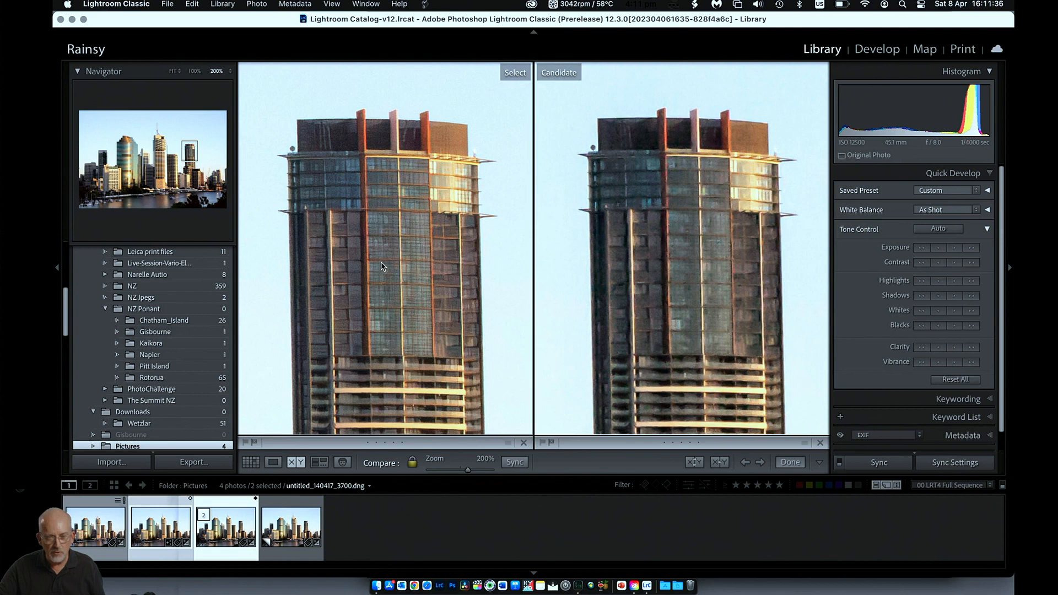
mouse_move(713, 239)
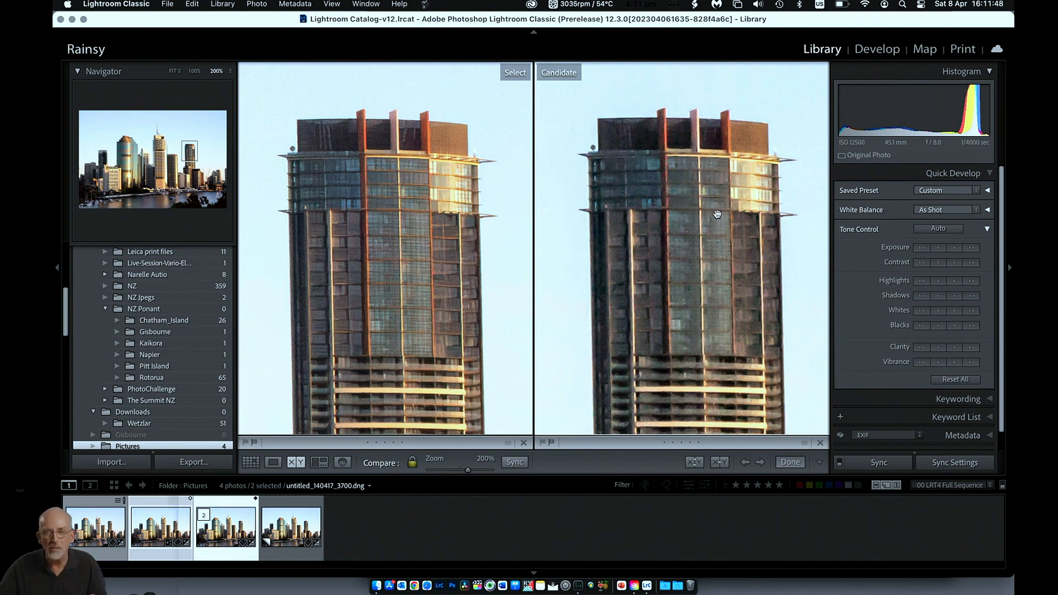
mouse_move(662, 223)
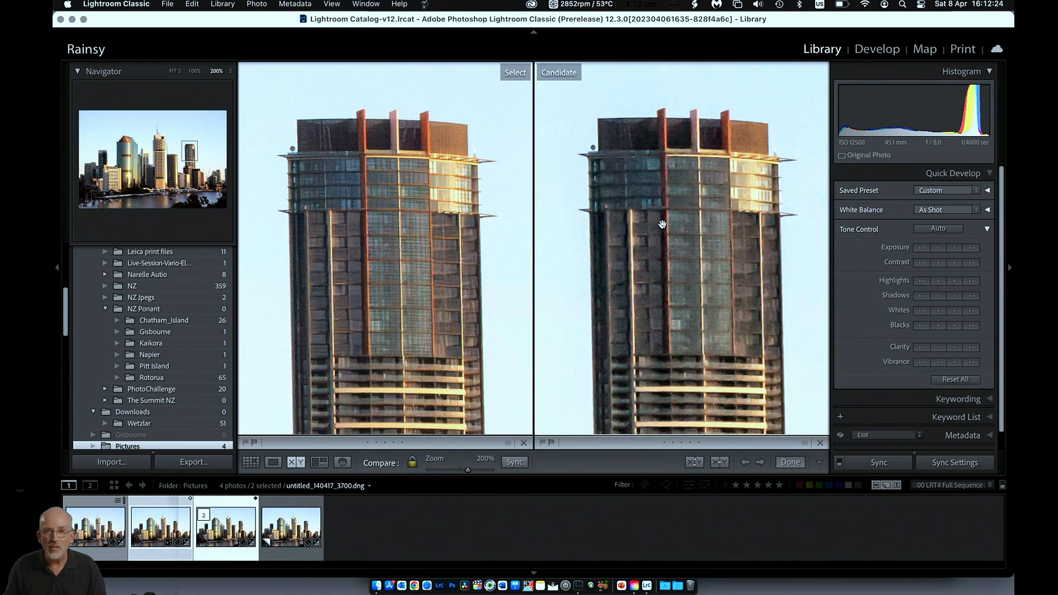
mouse_move(602, 243)
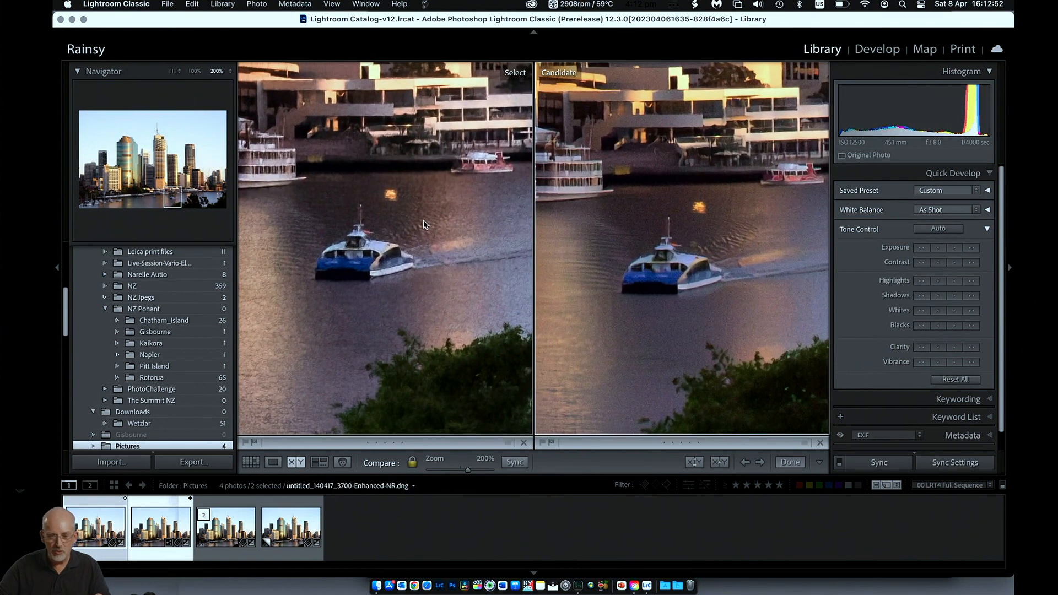
mouse_move(406, 245)
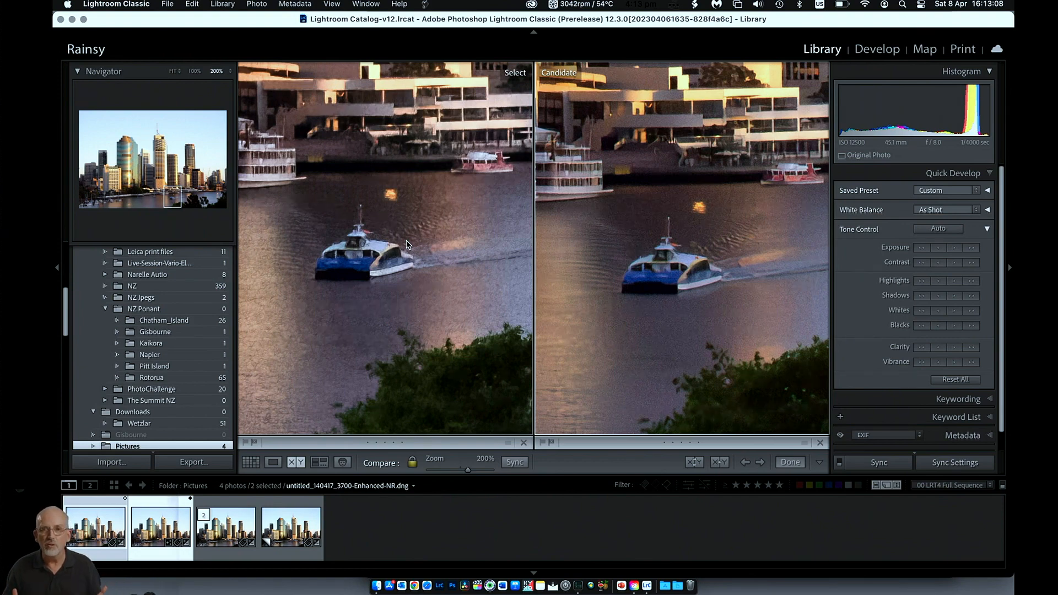
mouse_move(639, 163)
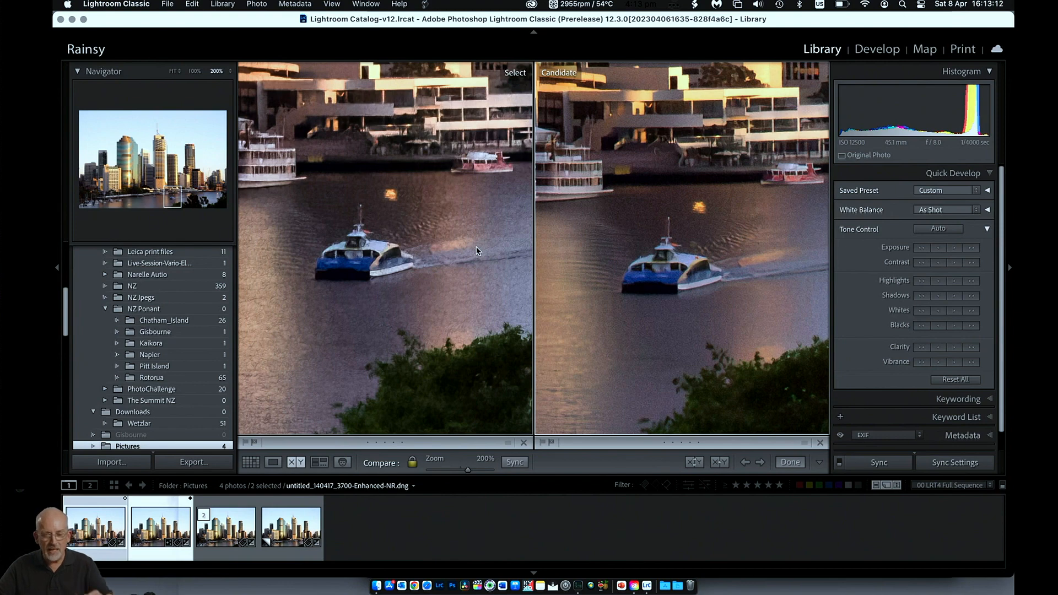
mouse_move(381, 247)
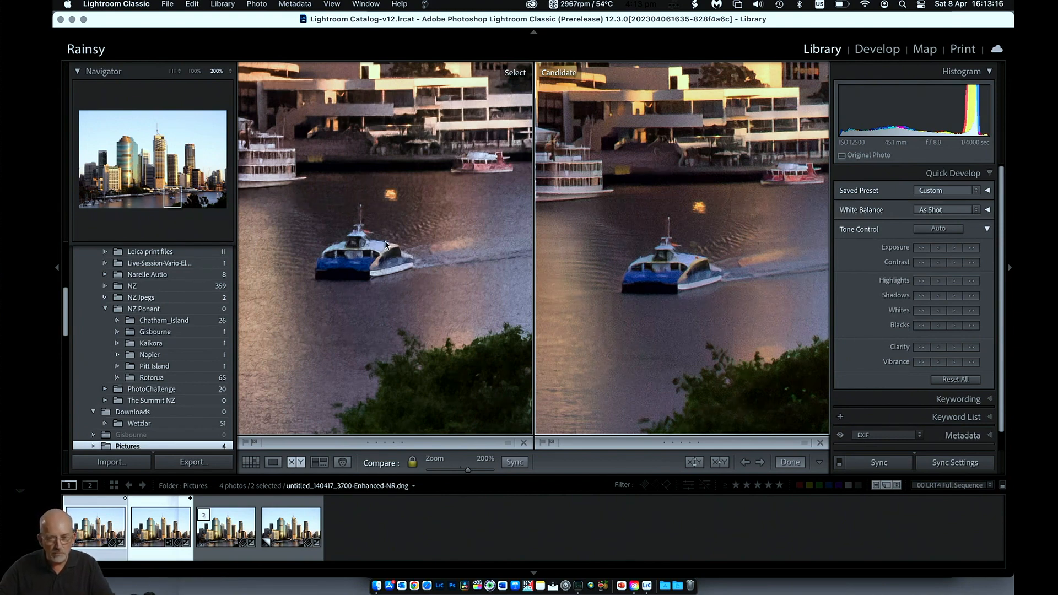
mouse_move(302, 346)
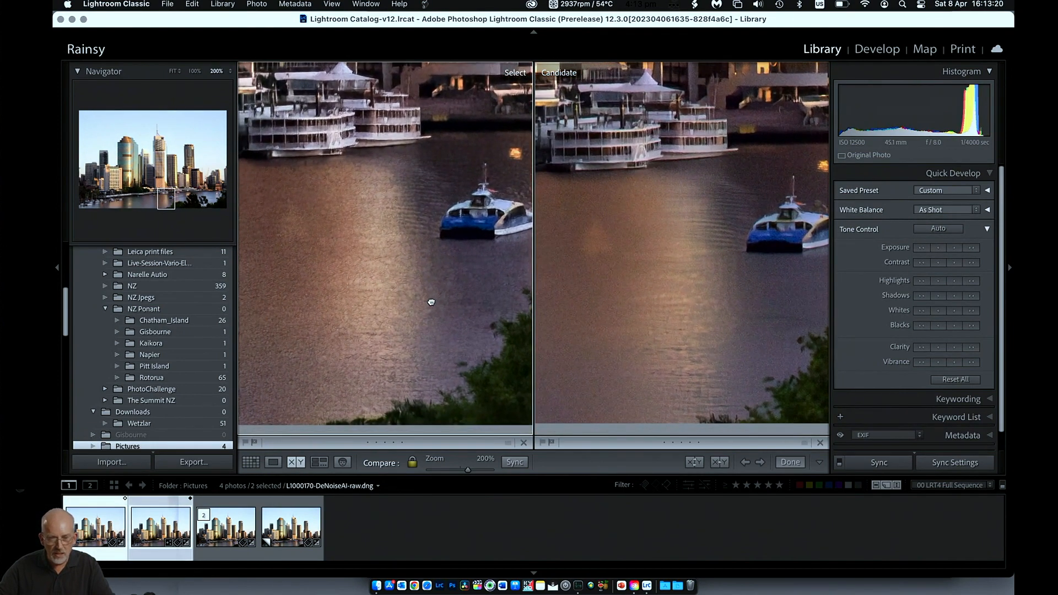
mouse_move(727, 311)
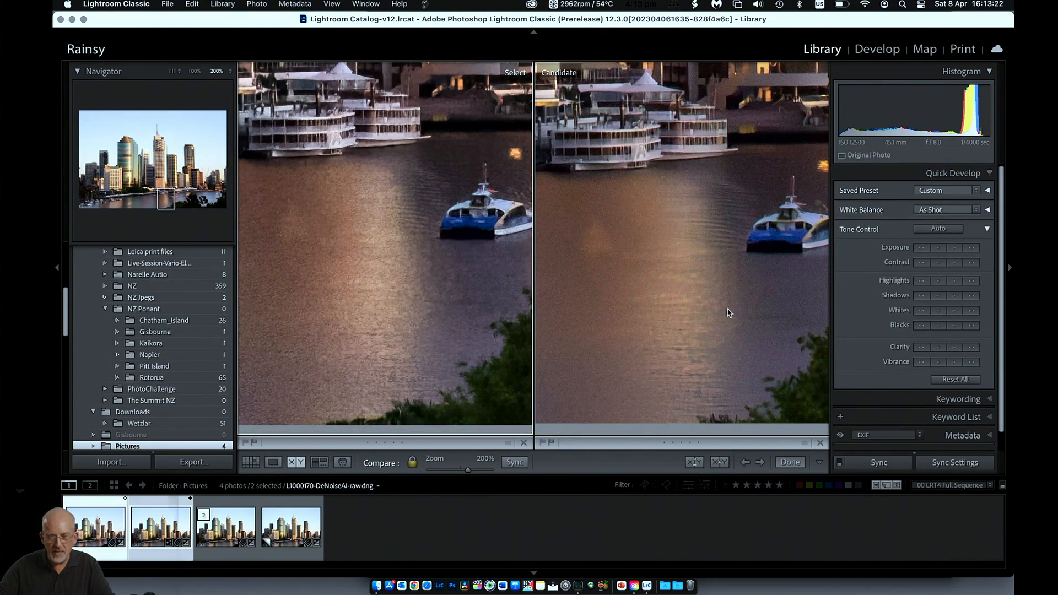
mouse_move(337, 258)
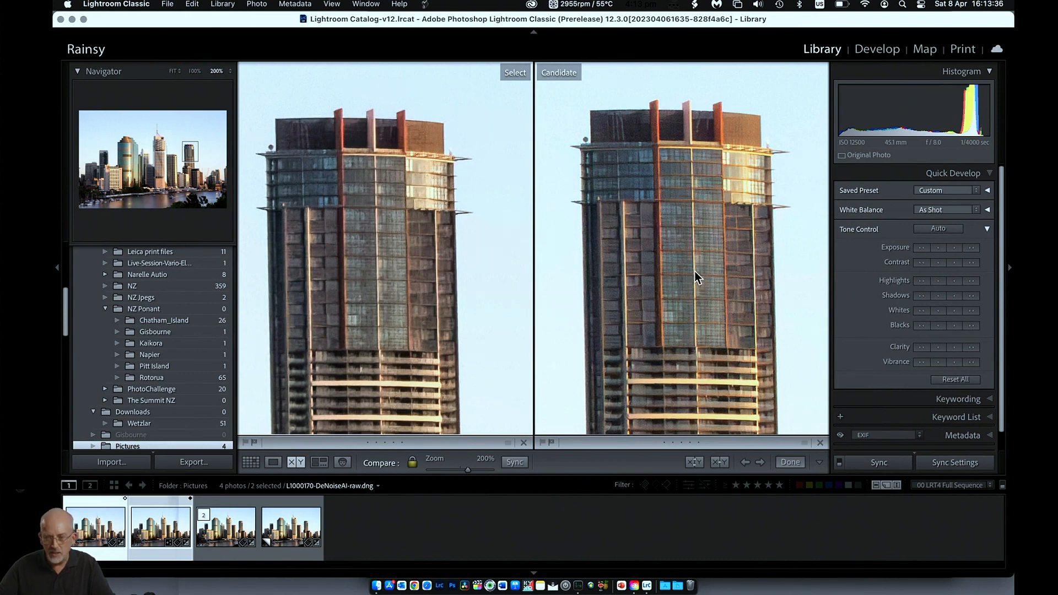
mouse_move(680, 187)
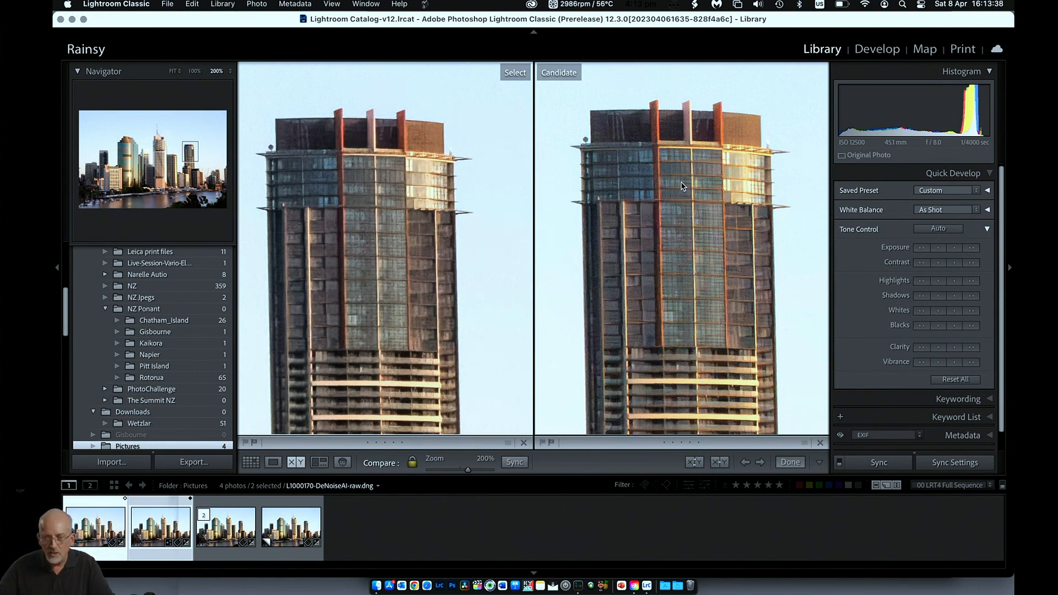
mouse_move(362, 215)
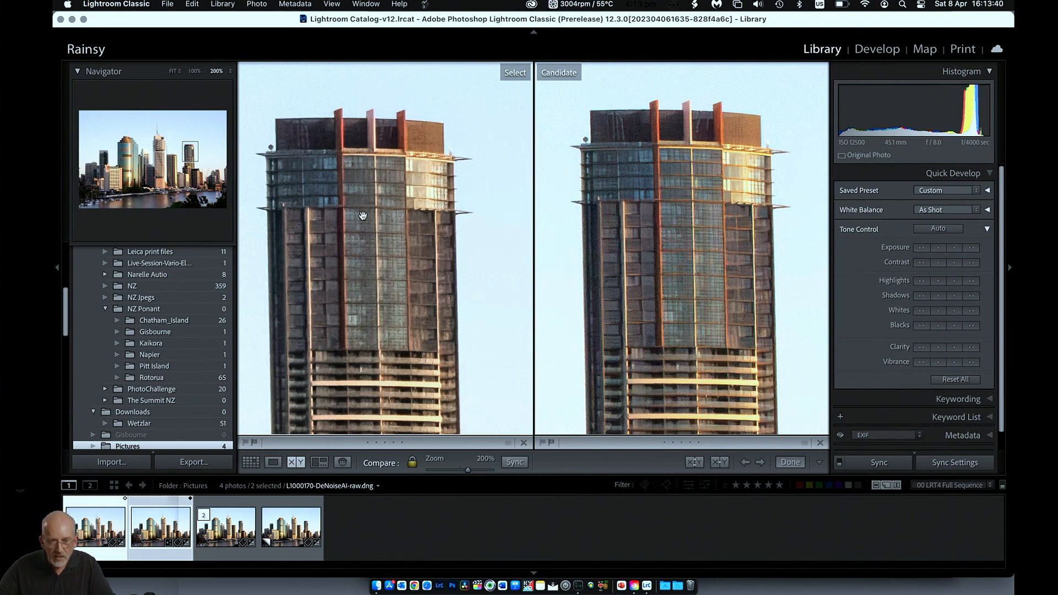
mouse_move(365, 226)
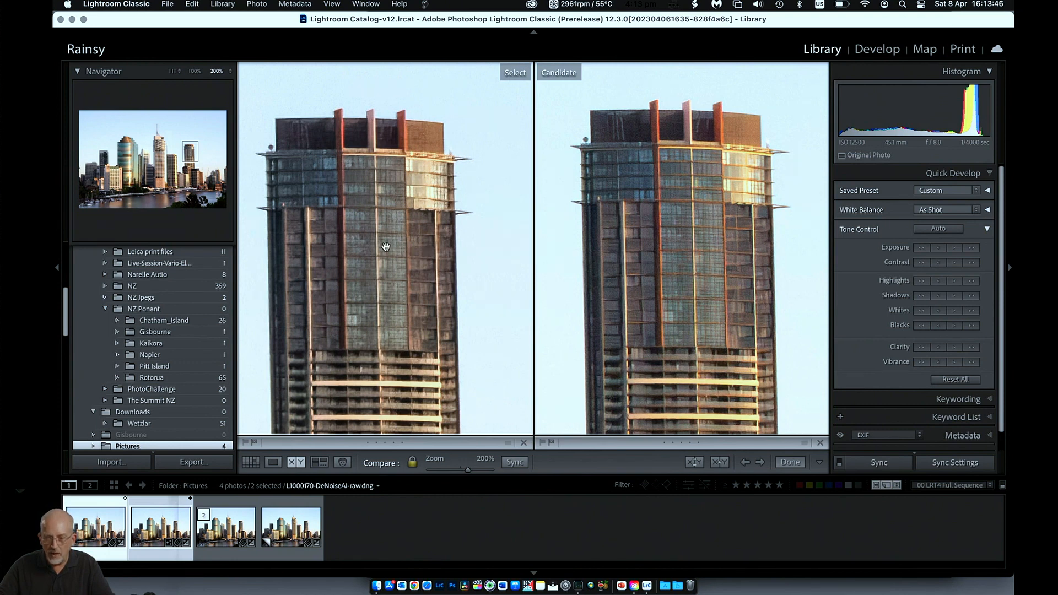
mouse_move(484, 213)
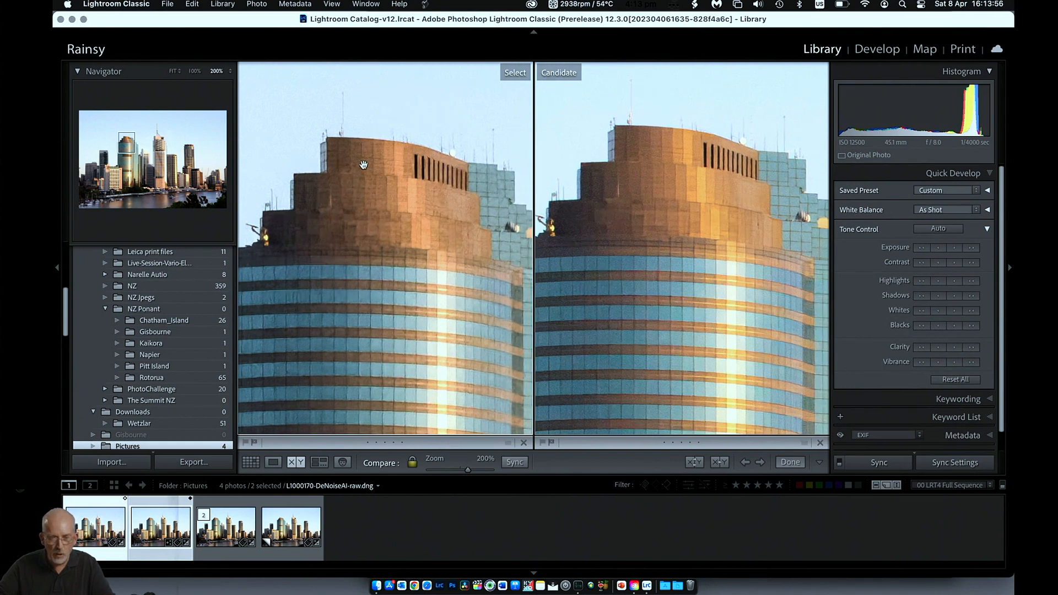
mouse_move(426, 233)
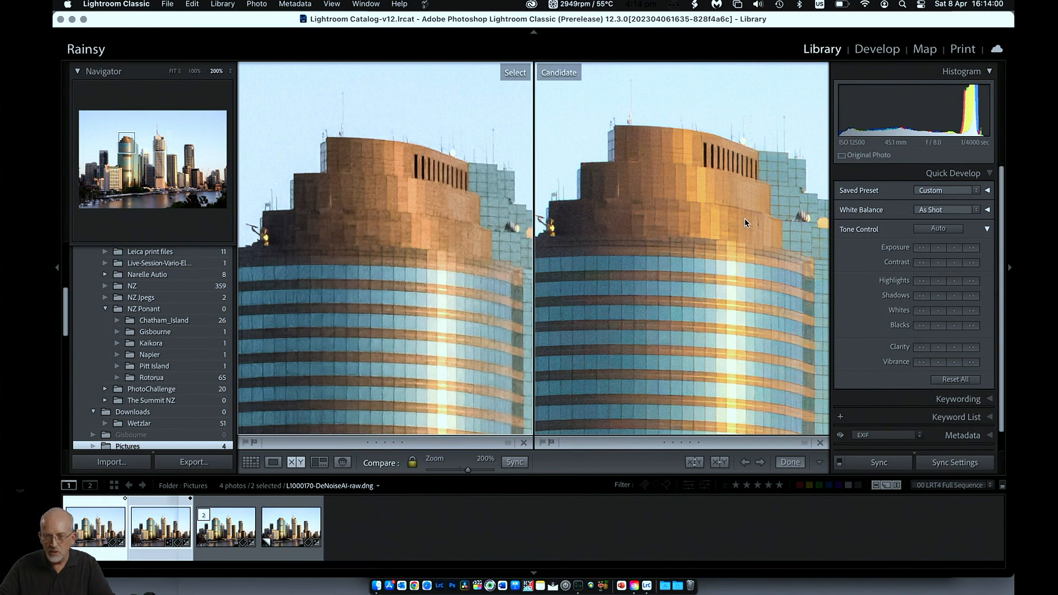
mouse_move(709, 182)
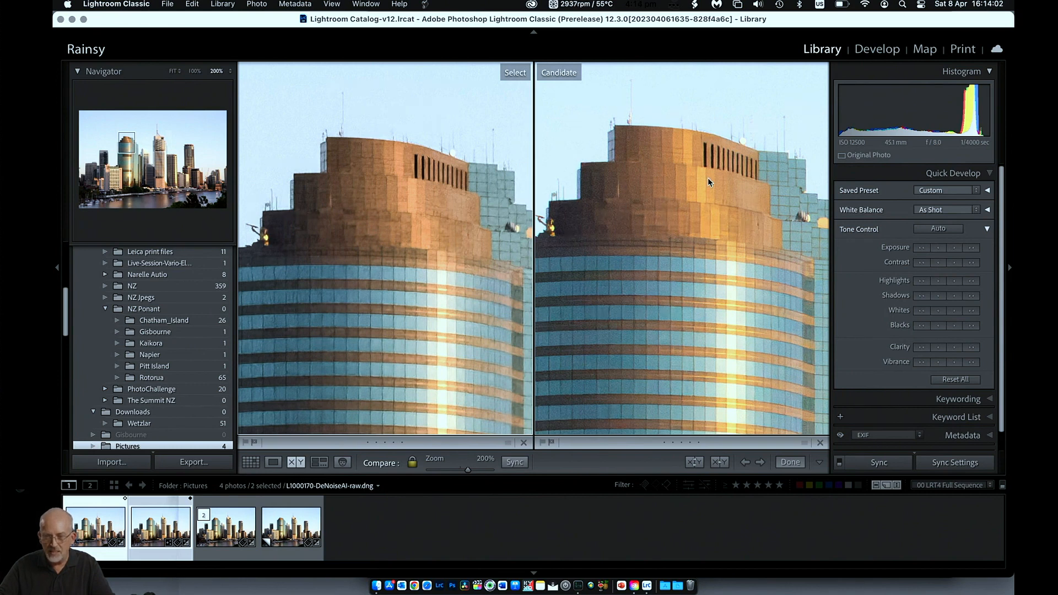
mouse_move(422, 198)
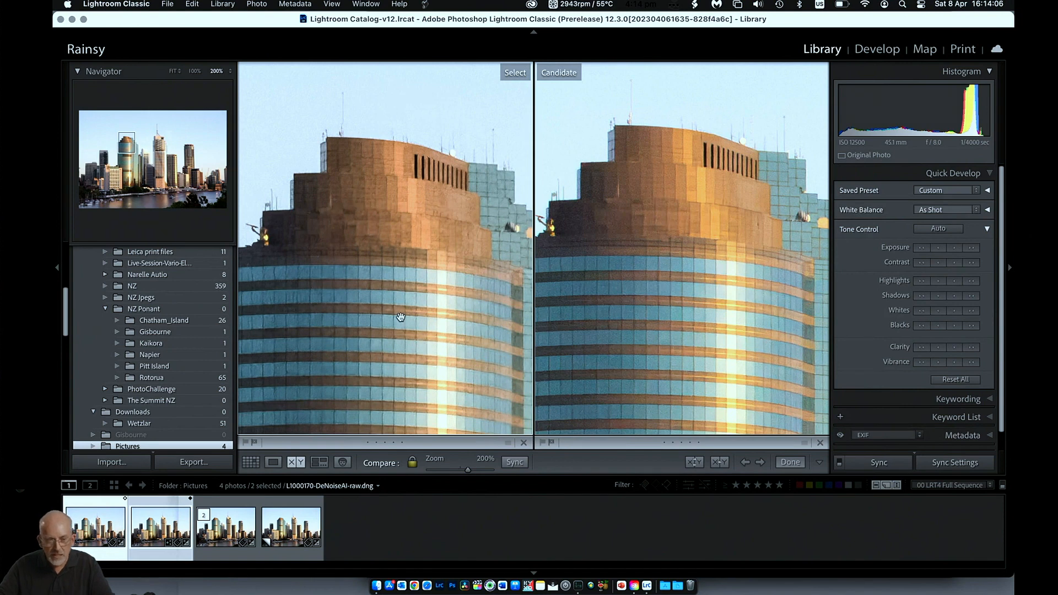
mouse_move(232, 79)
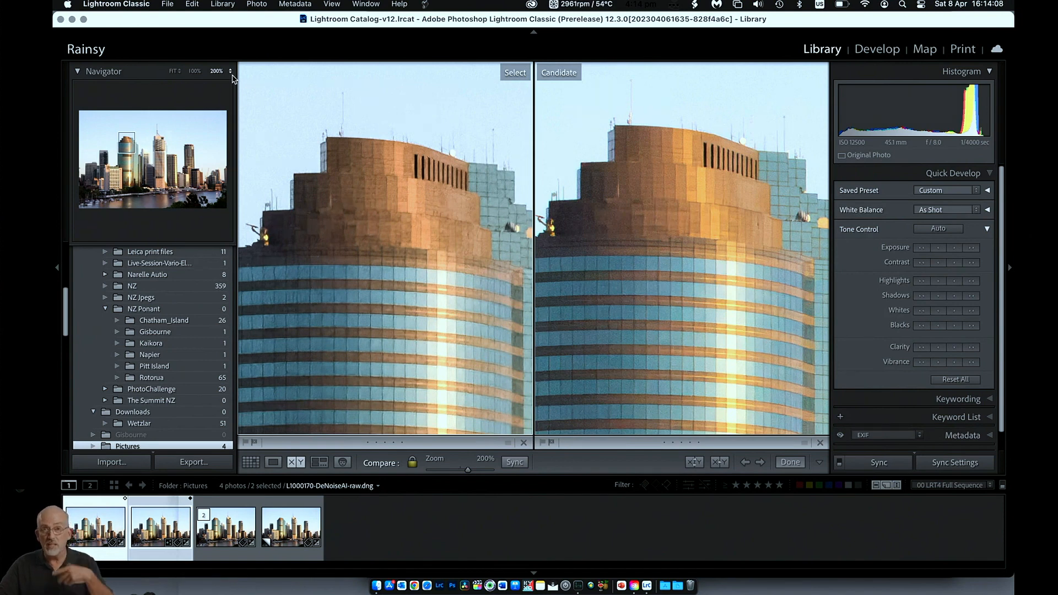
mouse_move(229, 71)
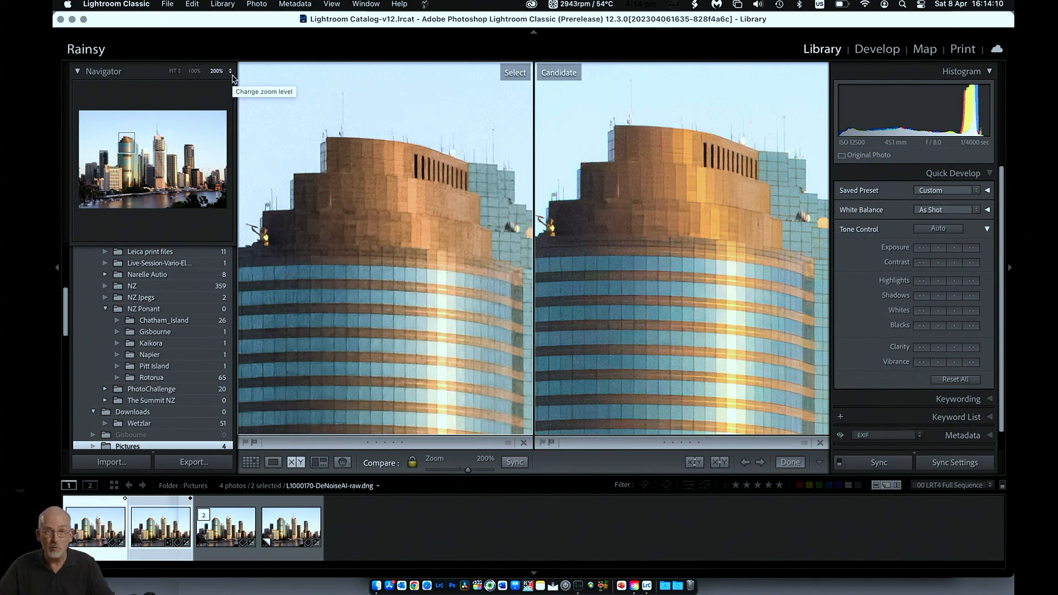
Set the Navigator zoom to 300% so both versions show the striped glass facade close up
click(217, 70)
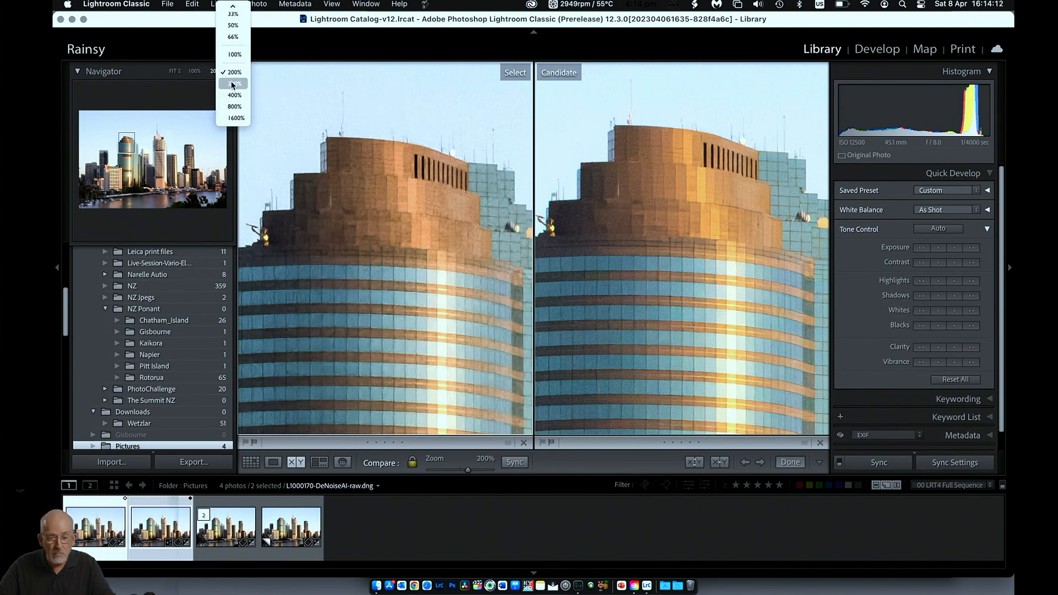
click(233, 83)
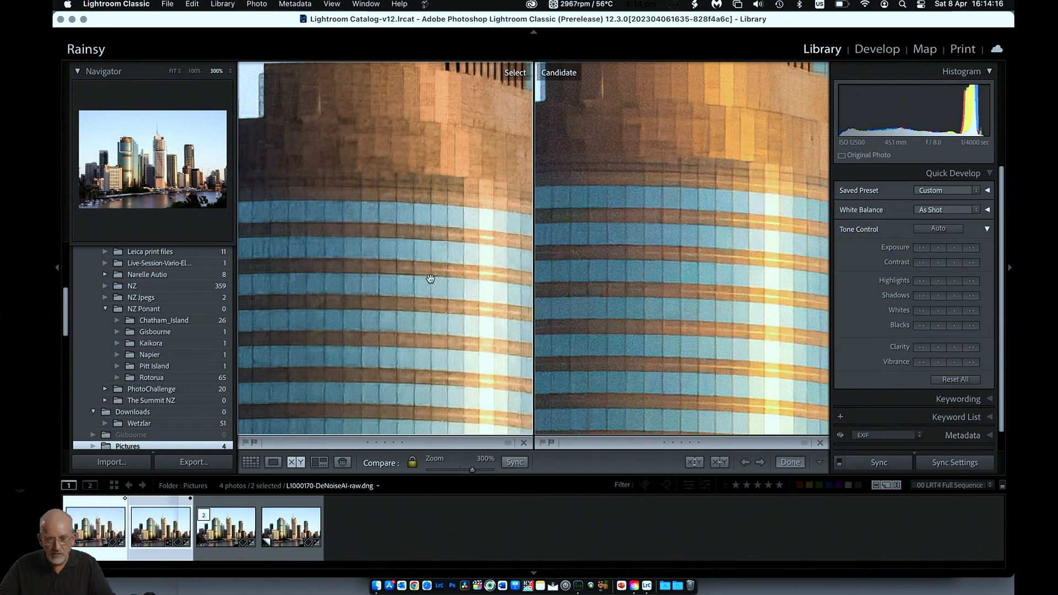
mouse_move(438, 295)
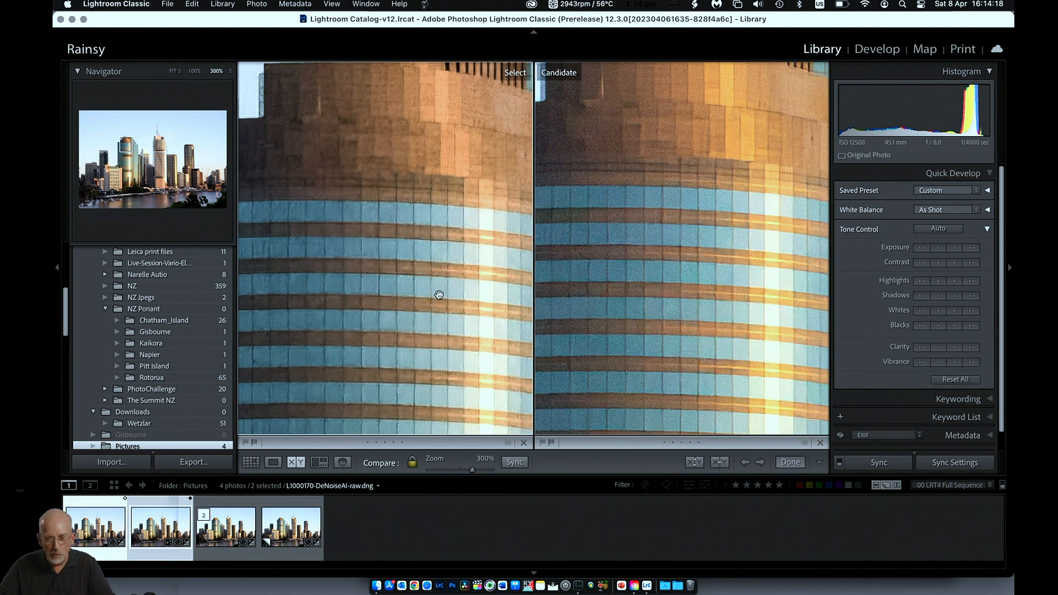
mouse_move(636, 310)
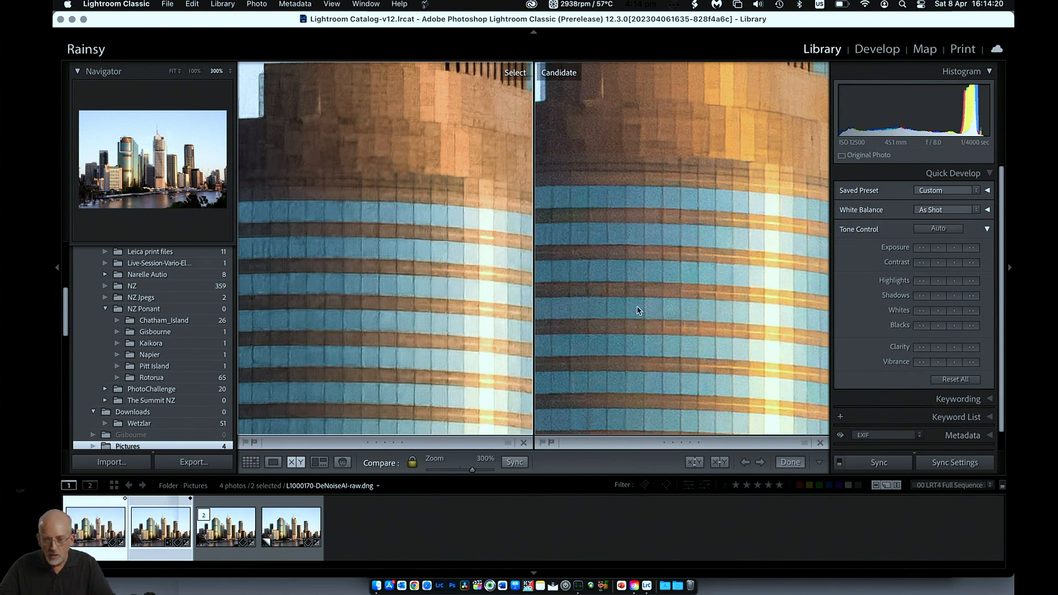
mouse_move(684, 312)
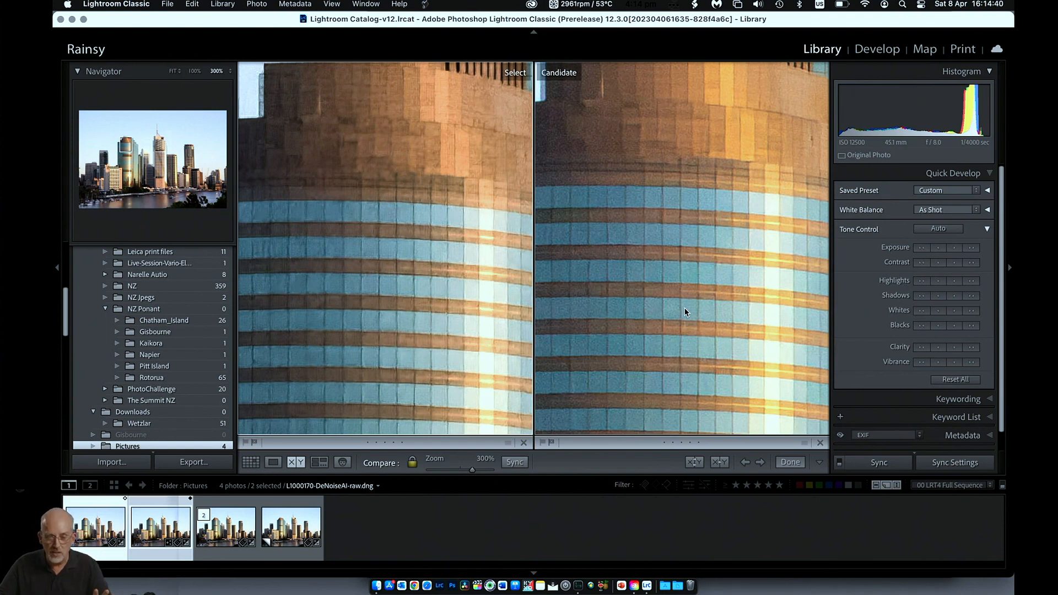
mouse_move(416, 315)
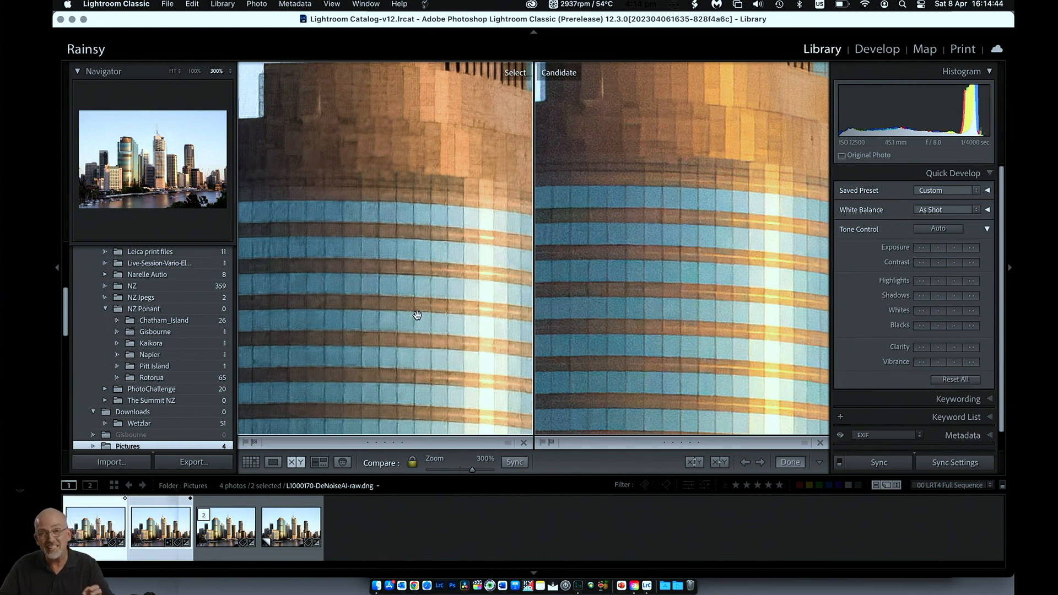
mouse_move(672, 263)
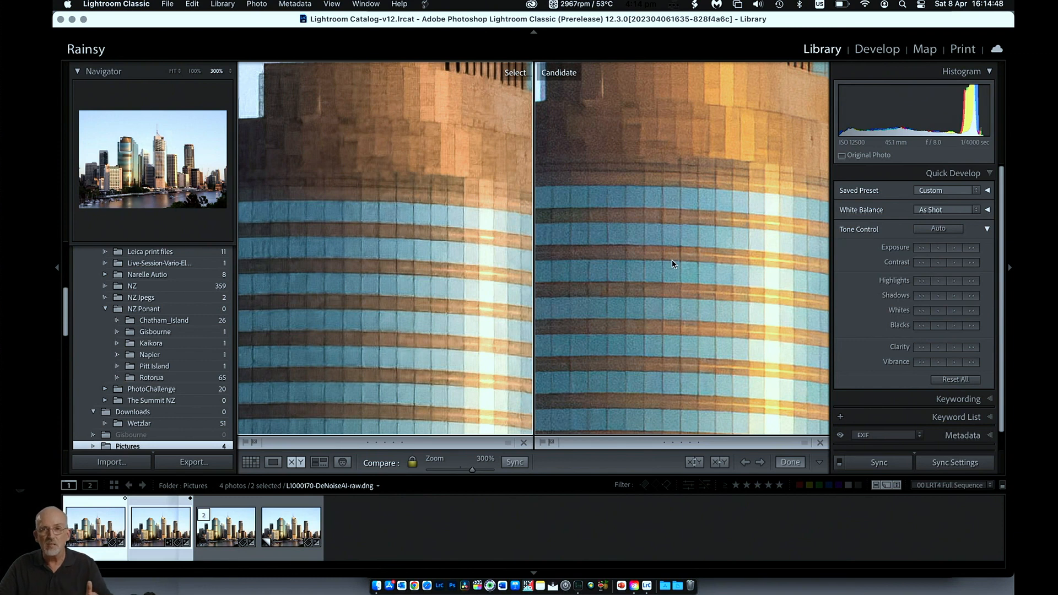
mouse_move(376, 280)
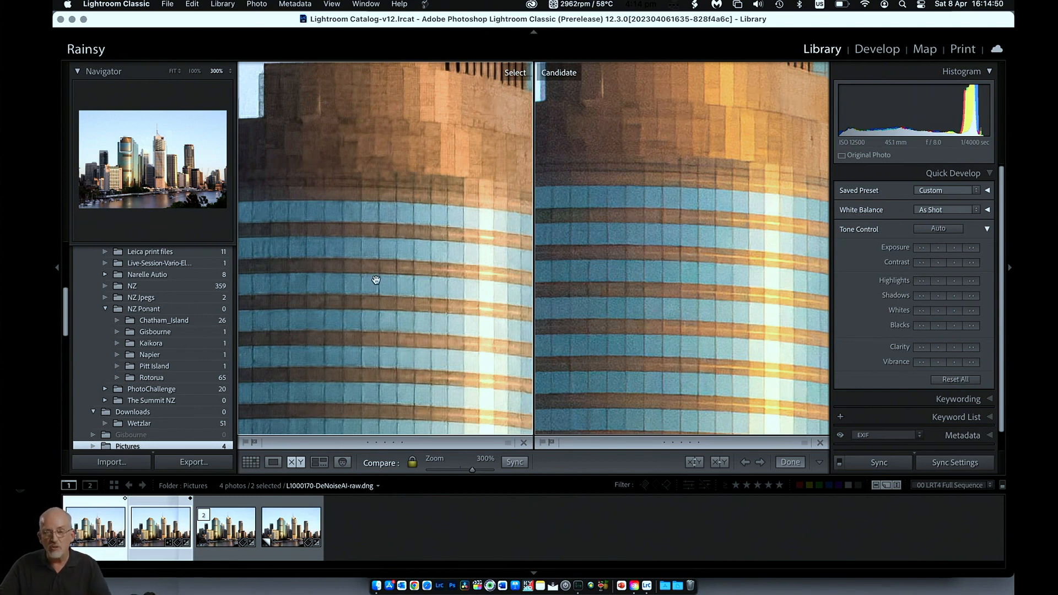